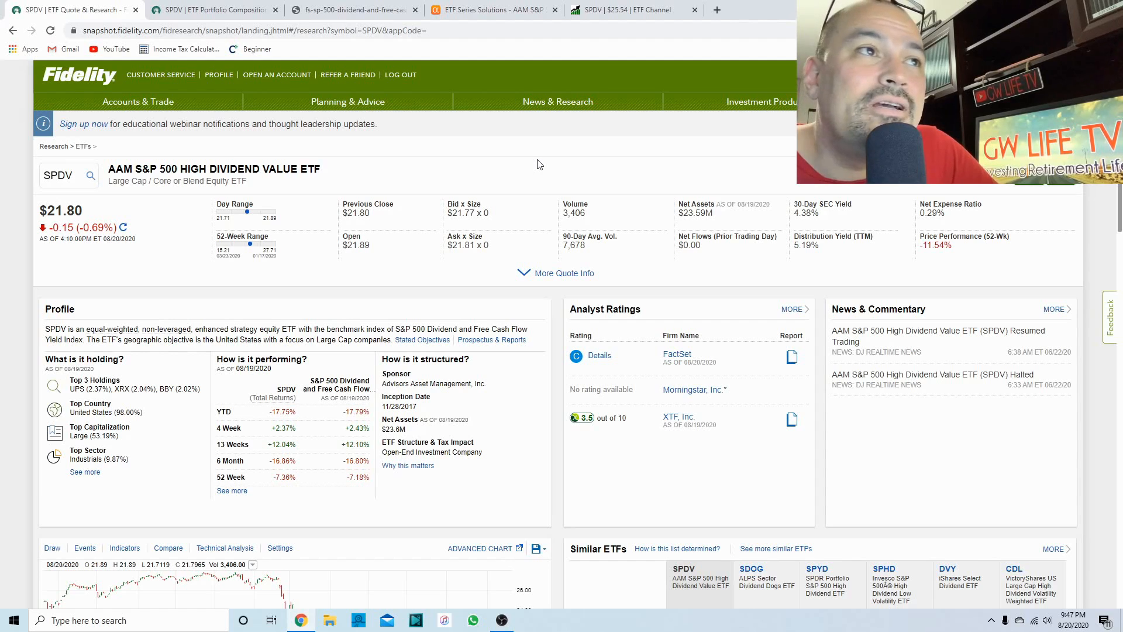
pyautogui.moveTo(543, 166)
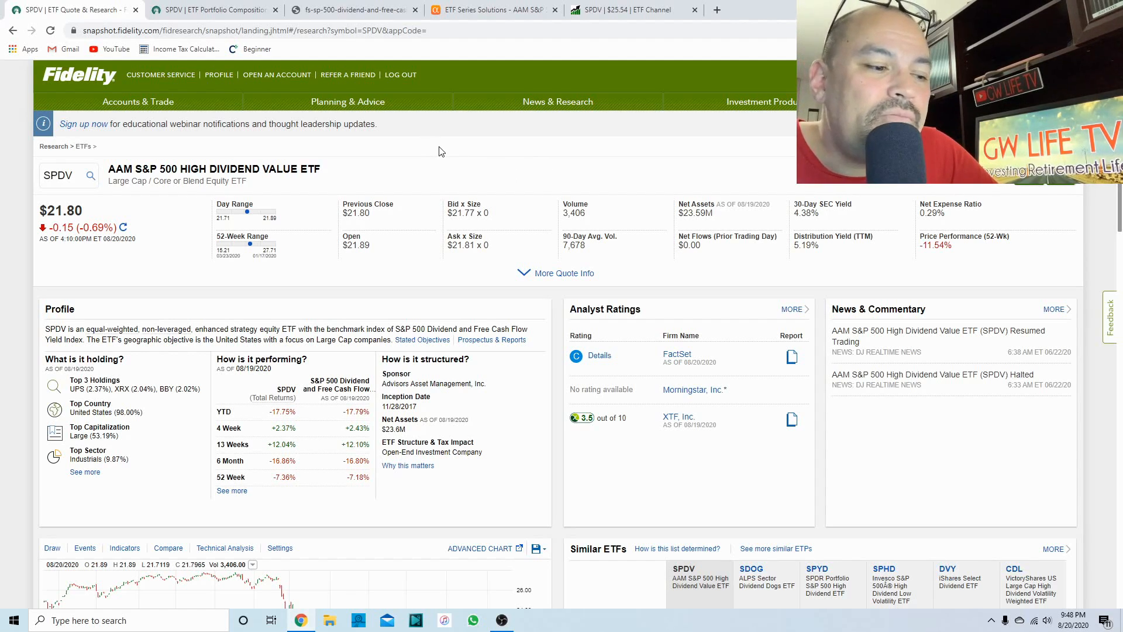
# Highlight the index title and the full index name in the factsheet's Description paragraph.
pyautogui.click(351, 9)
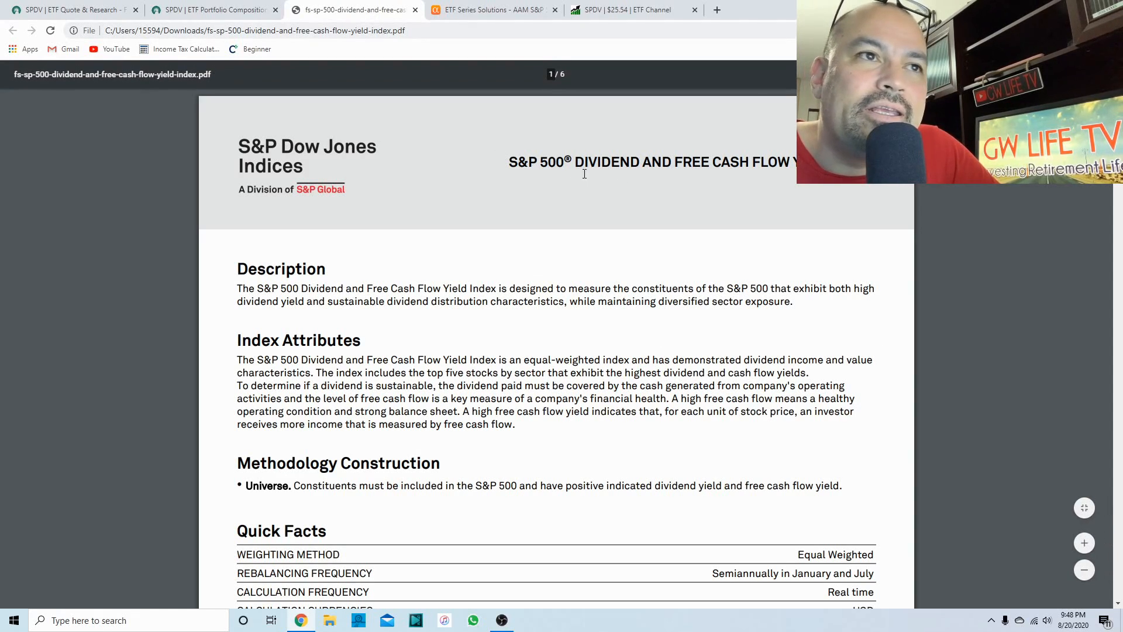
pyautogui.moveTo(510, 161); pyautogui.dragTo(715, 162)
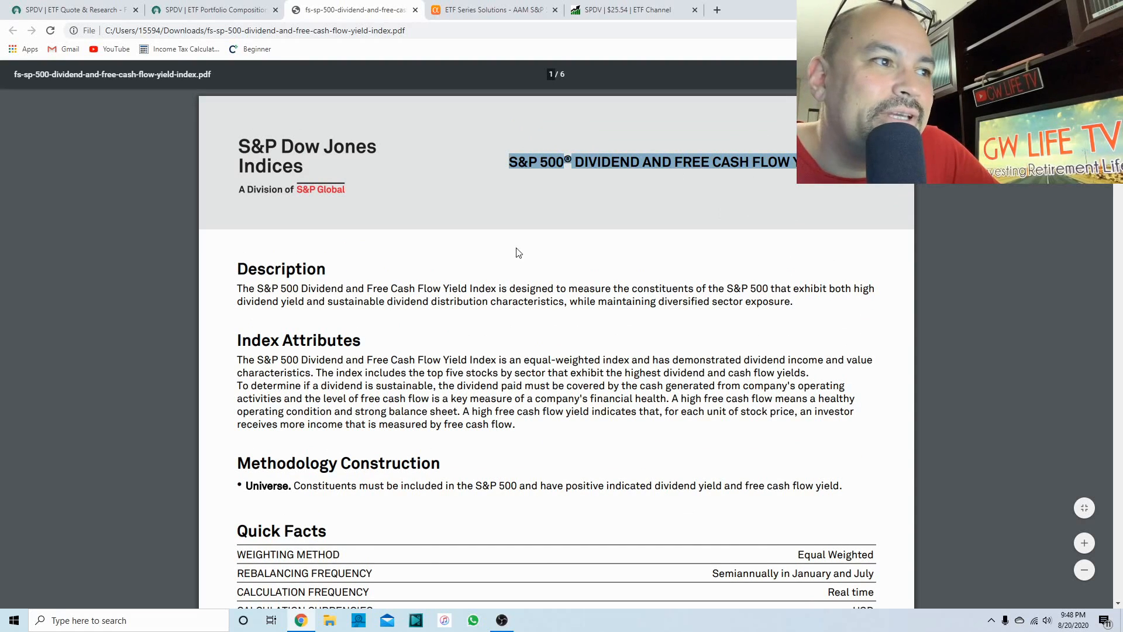
pyautogui.moveTo(238, 288); pyautogui.dragTo(364, 287)
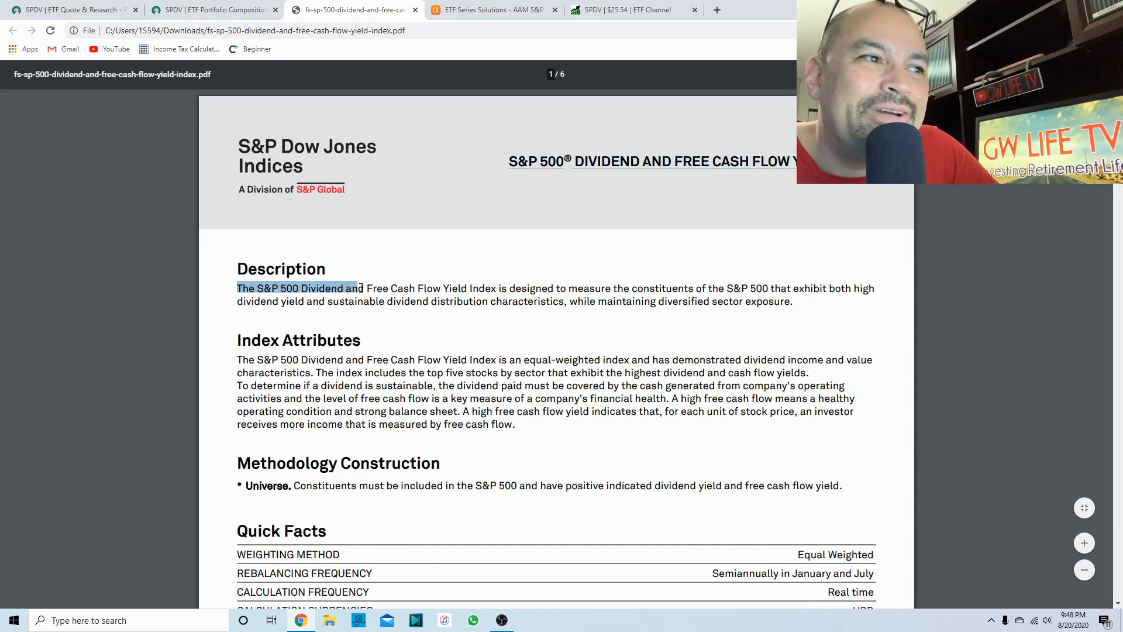
pyautogui.moveTo(362, 288); pyautogui.dragTo(500, 288)
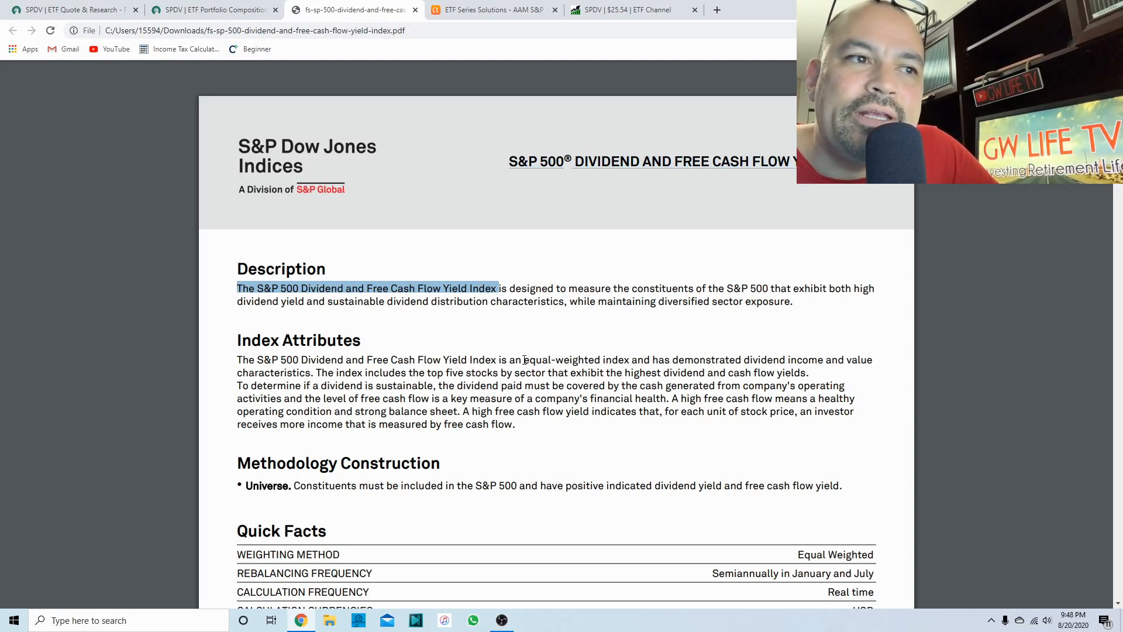
# Highlight the Index Attributes passage on high free cash flow and financial health.
pyautogui.moveTo(521, 359); pyautogui.dragTo(745, 410)
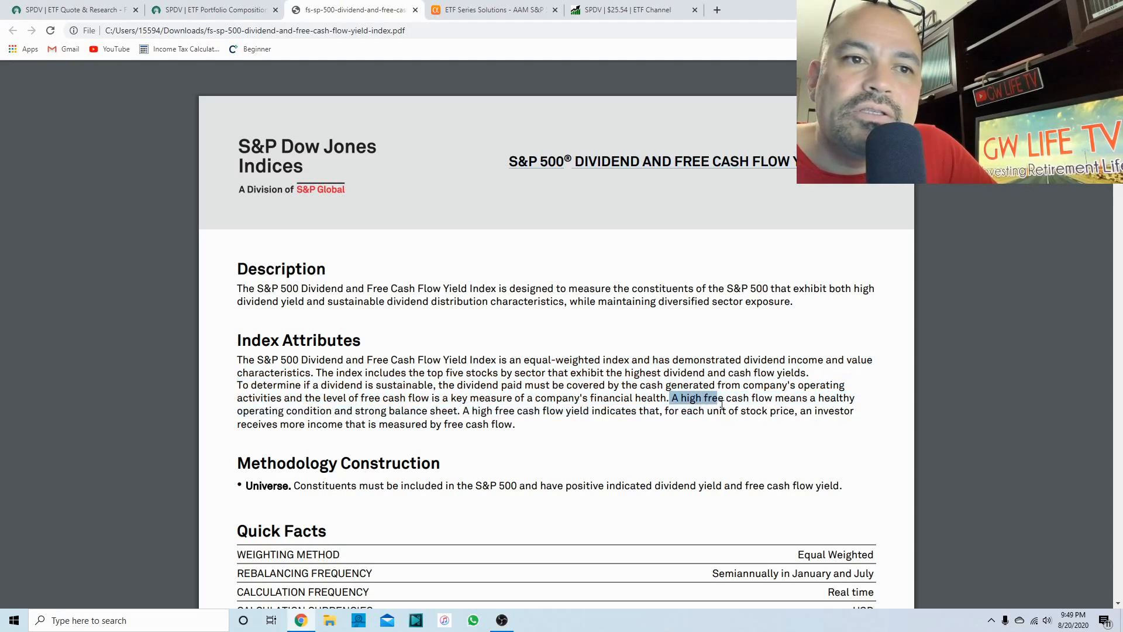
pyautogui.moveTo(721, 398); pyautogui.dragTo(852, 411)
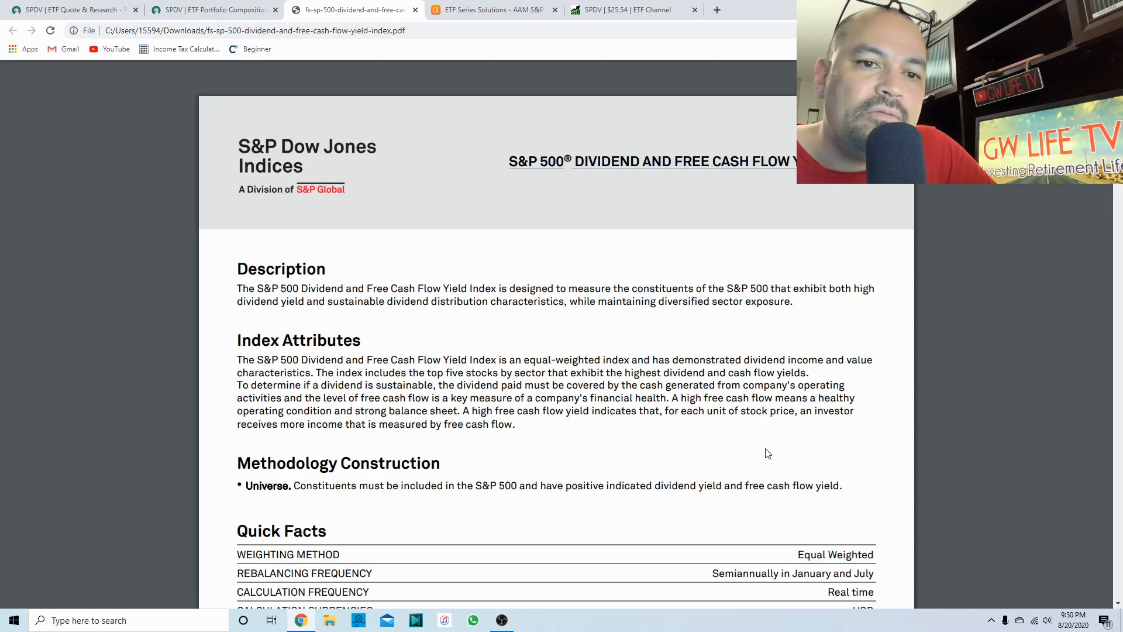
pyautogui.moveTo(734, 452)
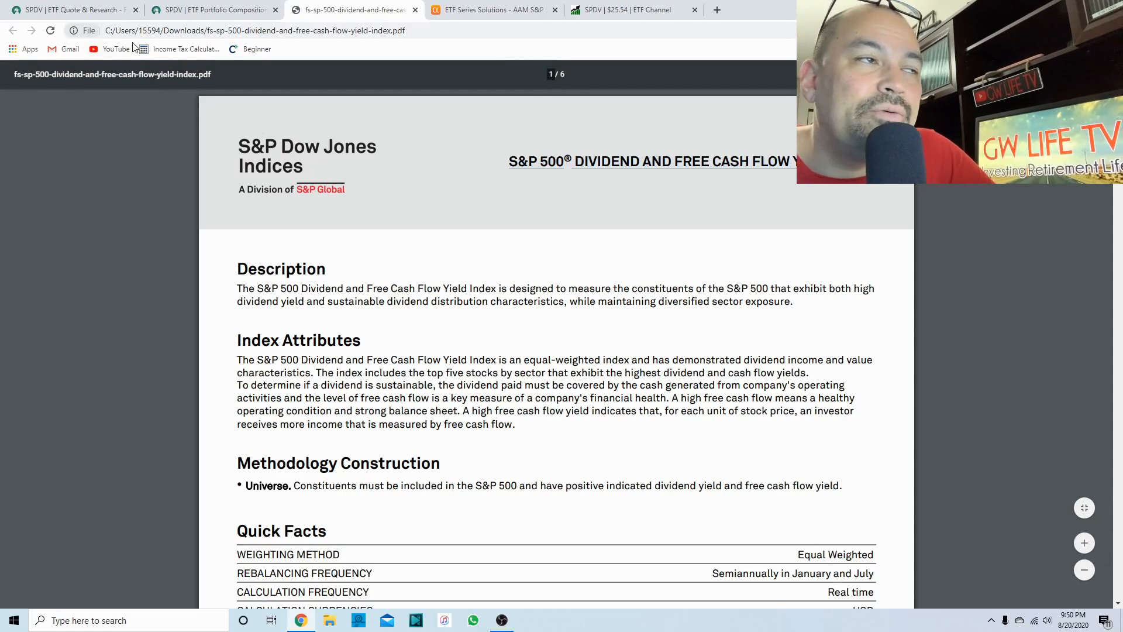
# Show SPDV's 56 basket holdings, top 10 weights and exposure breakdowns on Fidelity.
pyautogui.click(213, 9)
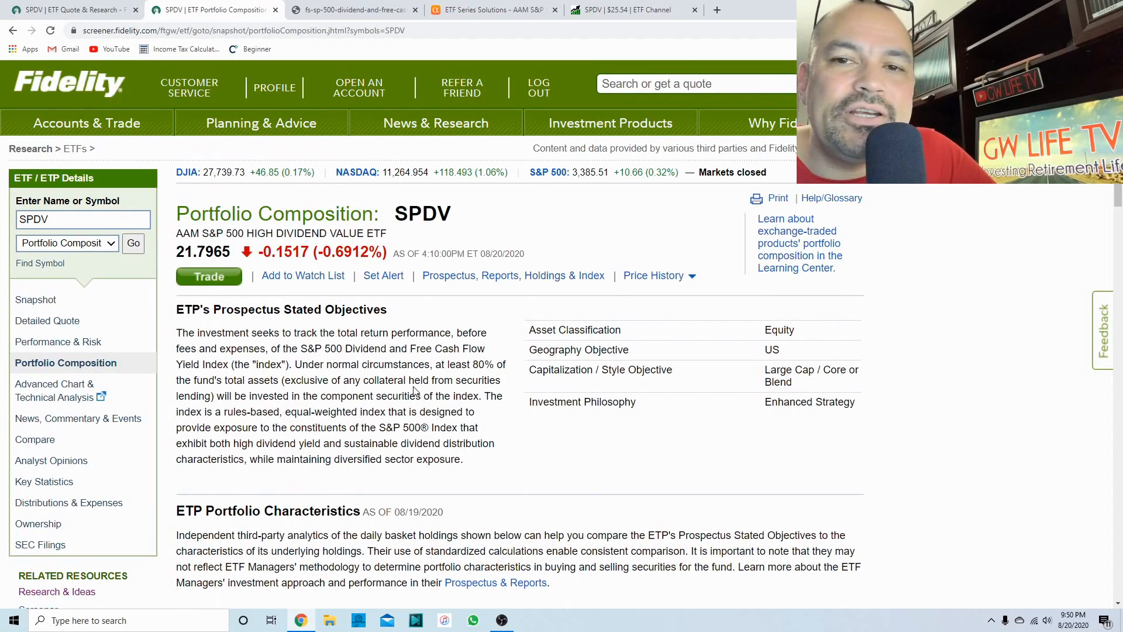
pyautogui.scroll(-3)
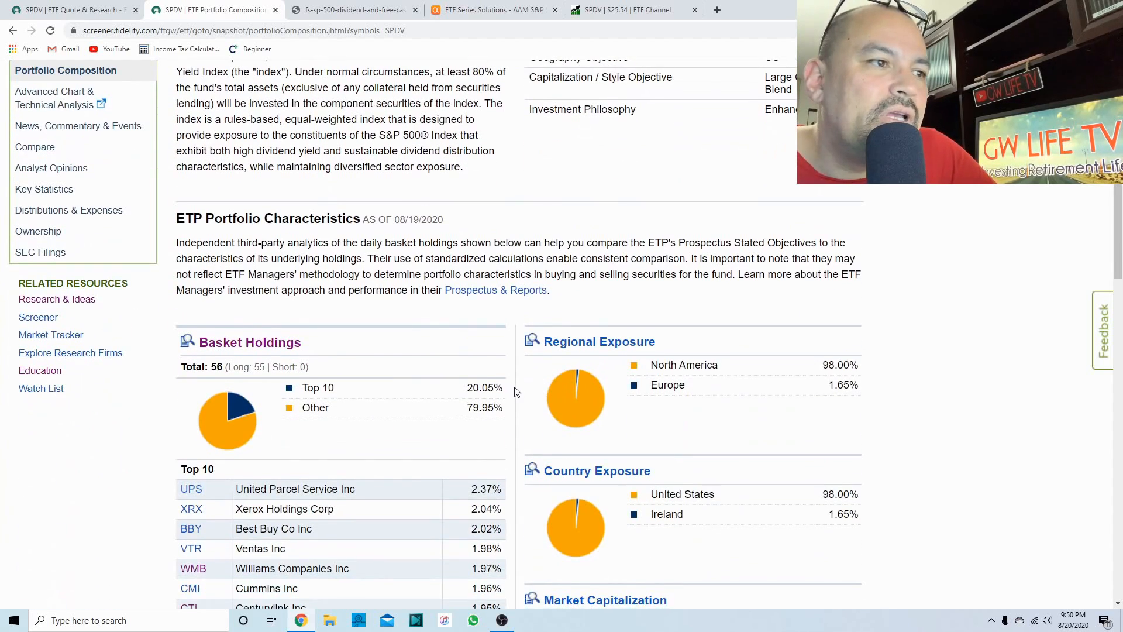
pyautogui.scroll(-3)
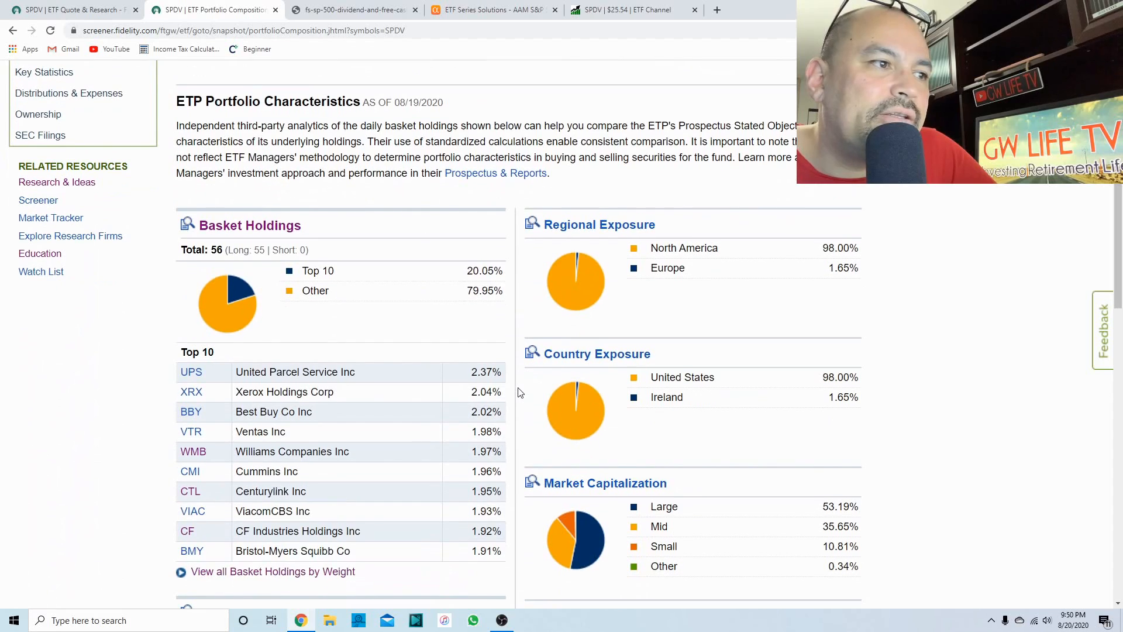
pyautogui.moveTo(852, 236)
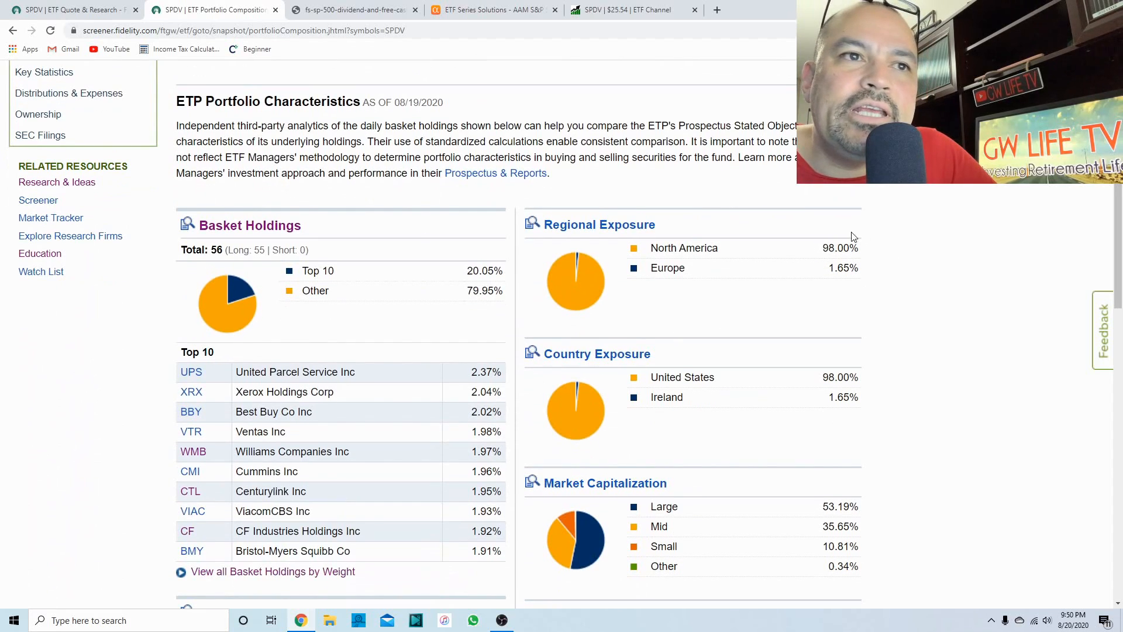
pyautogui.moveTo(860, 294)
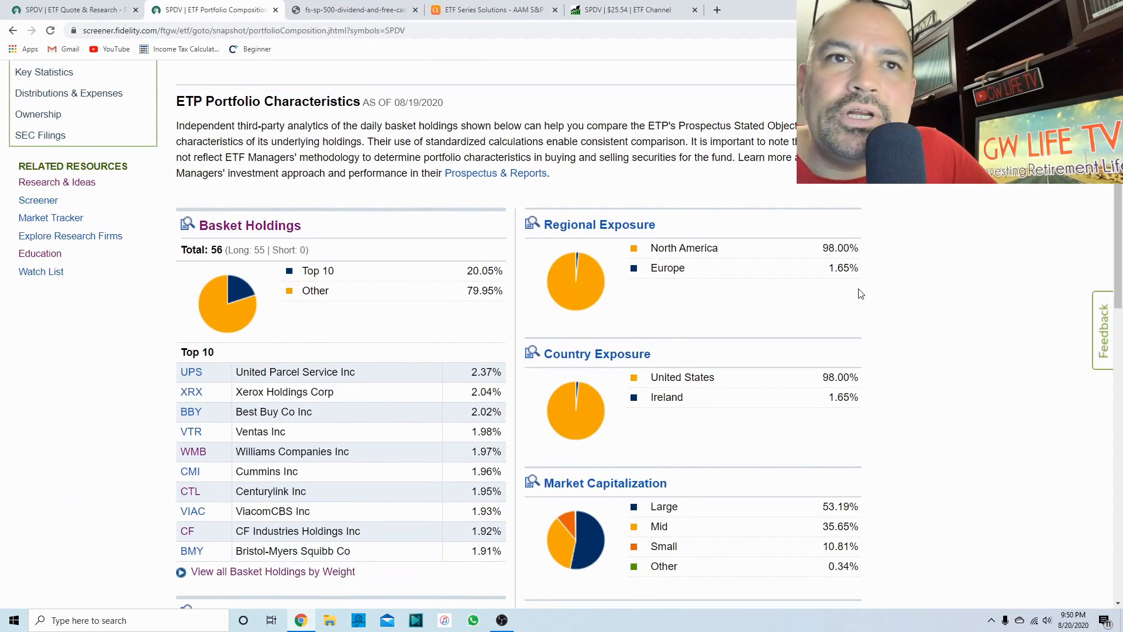
pyautogui.scroll(-3)
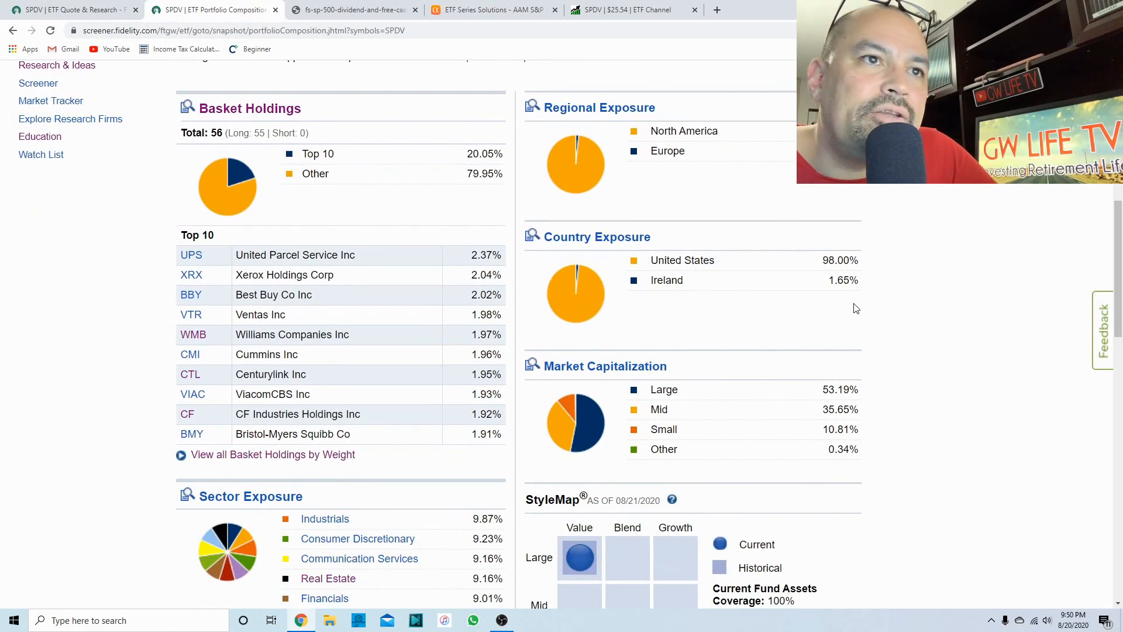
pyautogui.scroll(-3)
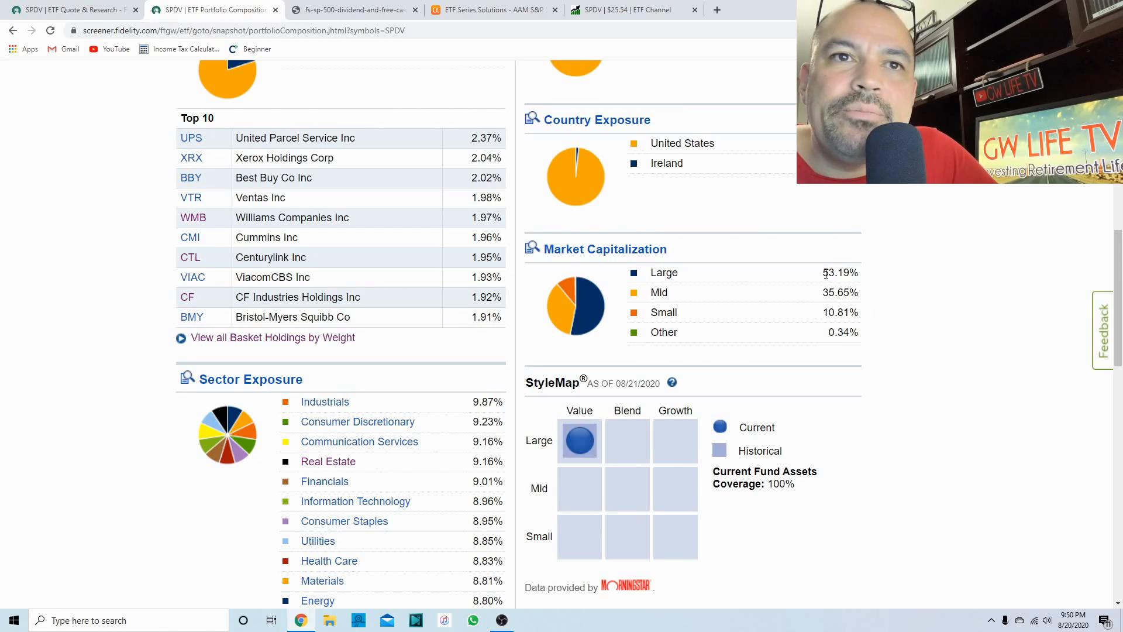
pyautogui.moveTo(734, 282)
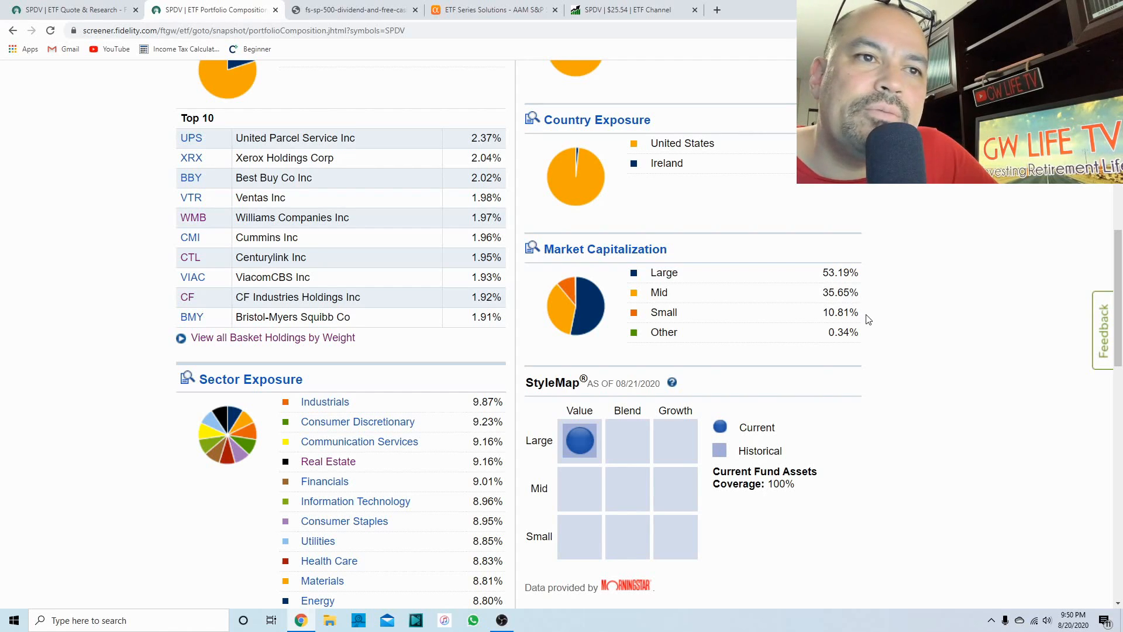
pyautogui.scroll(-3)
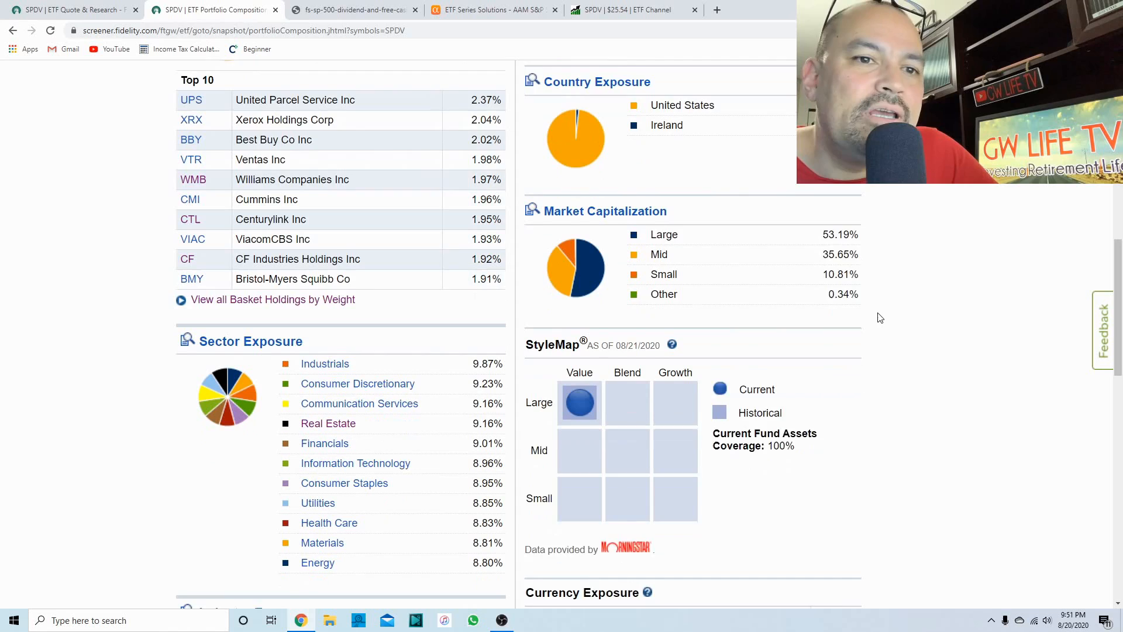
pyautogui.scroll(-3)
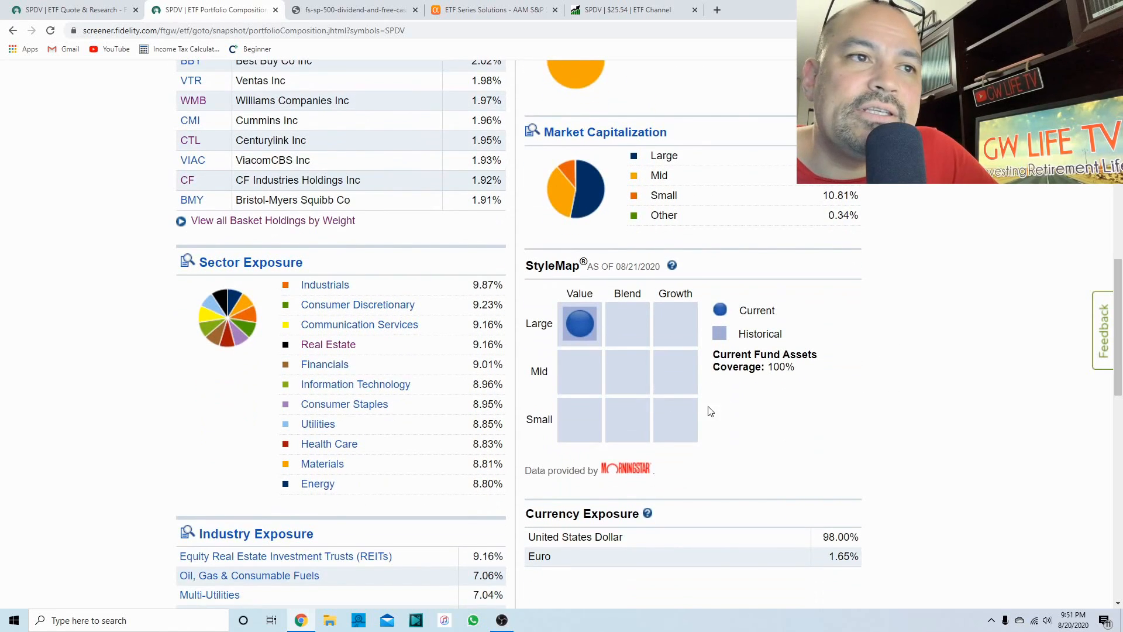
pyautogui.moveTo(819, 412)
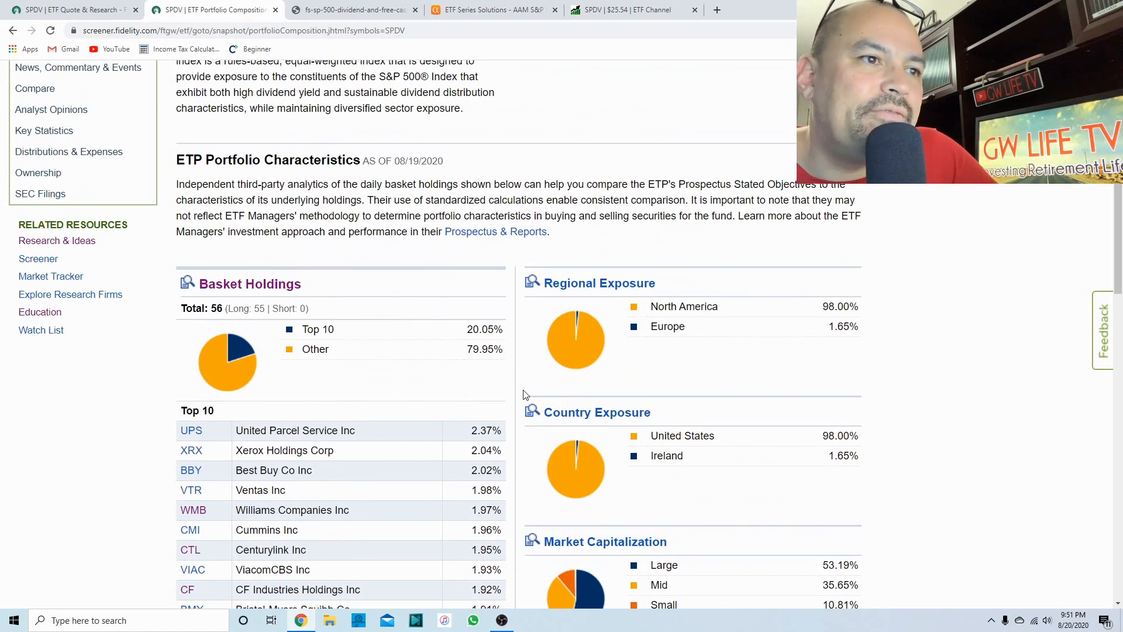
pyautogui.scroll(-3)
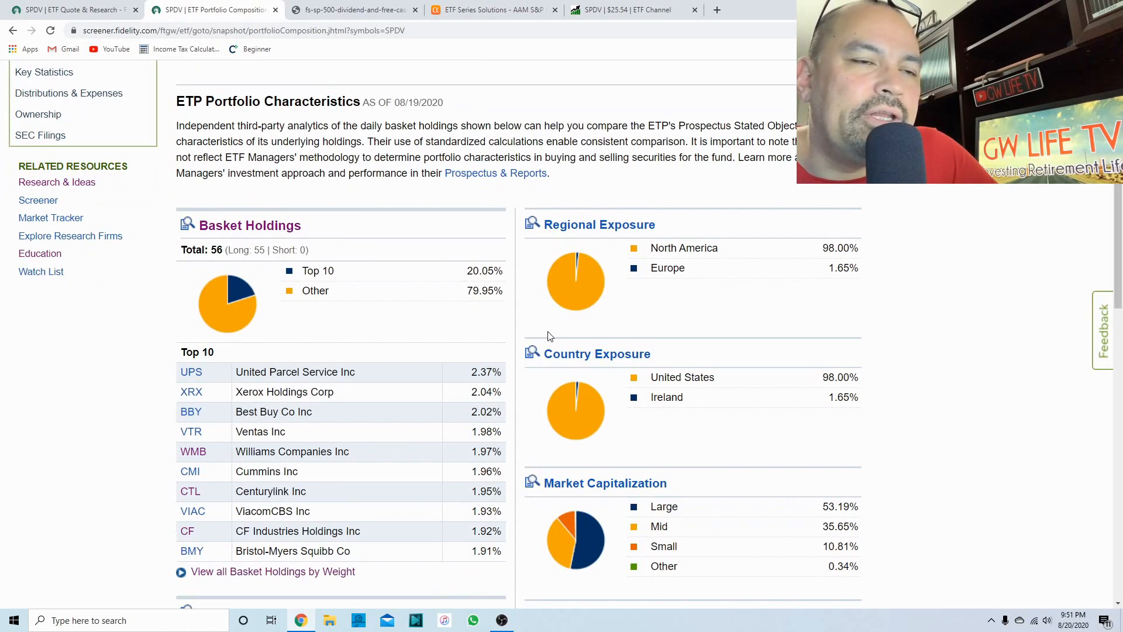
pyautogui.scroll(-3)
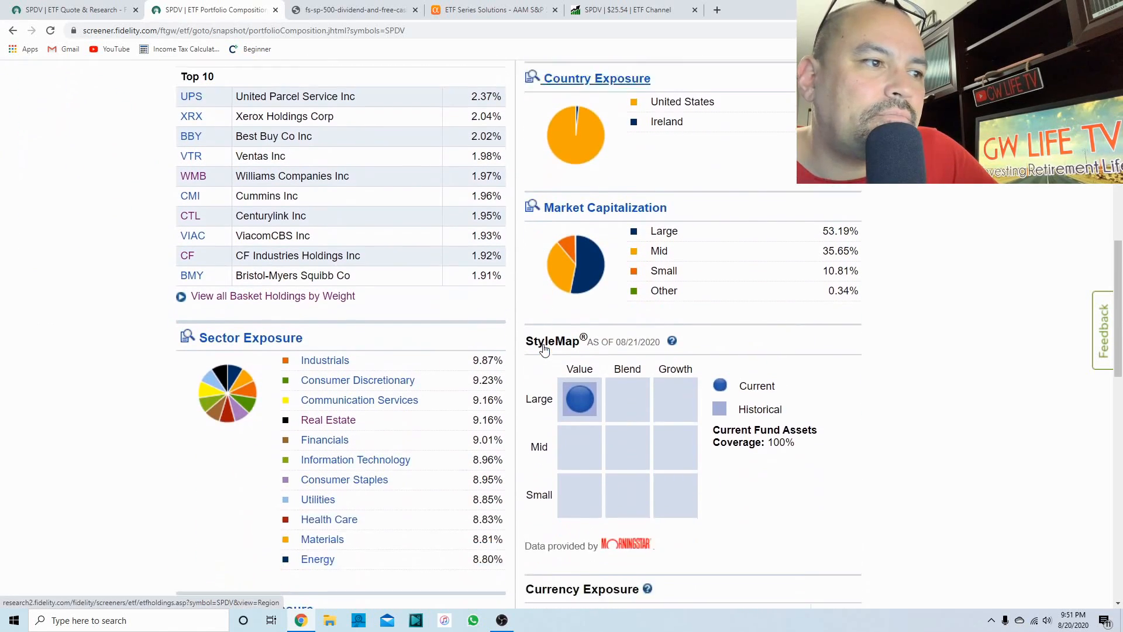
pyautogui.scroll(-3)
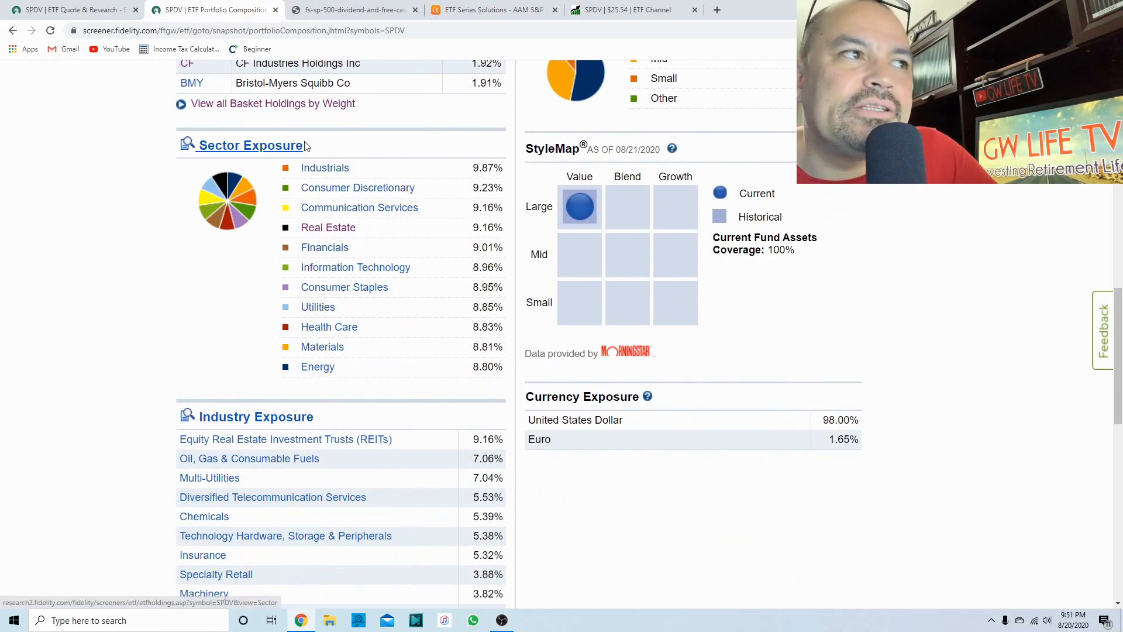
pyautogui.moveTo(458, 383)
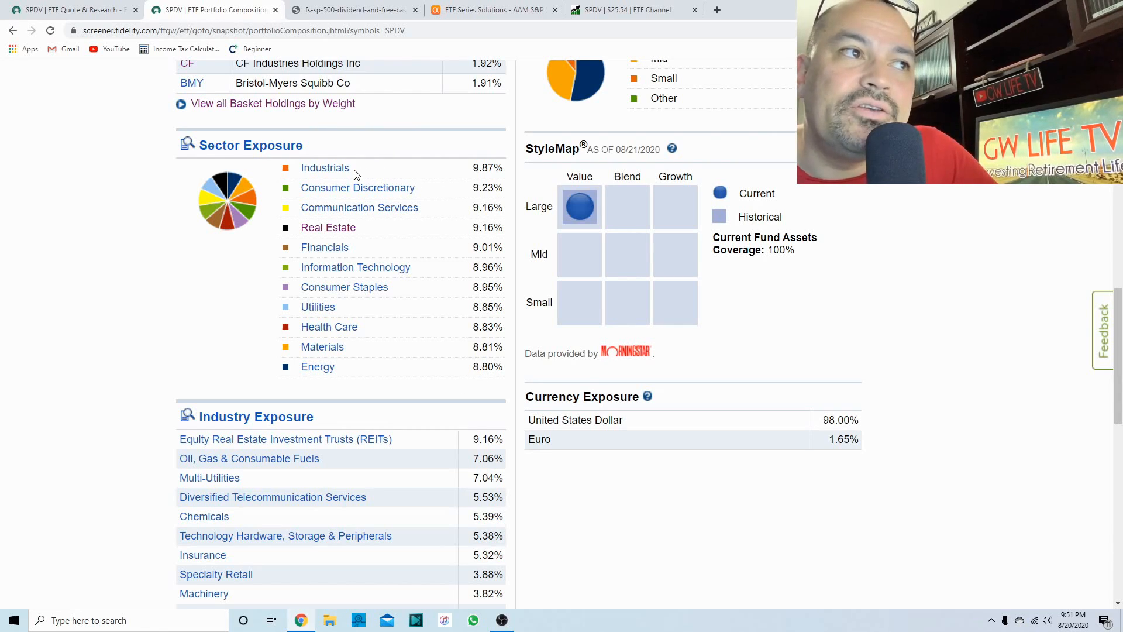
pyautogui.moveTo(475, 175)
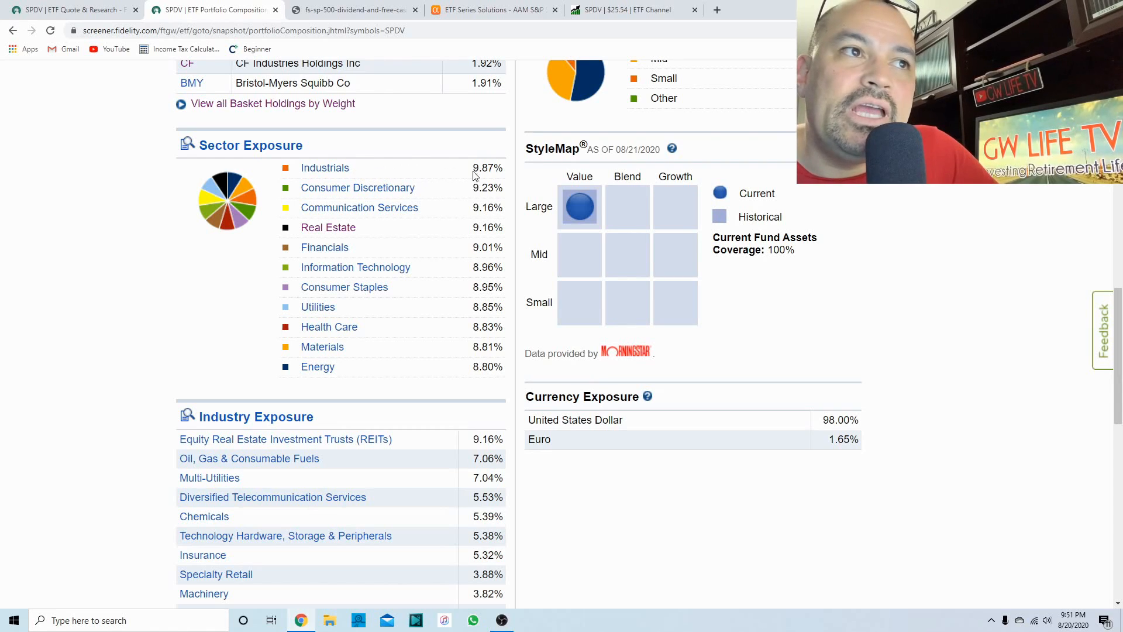
pyautogui.moveTo(473, 176)
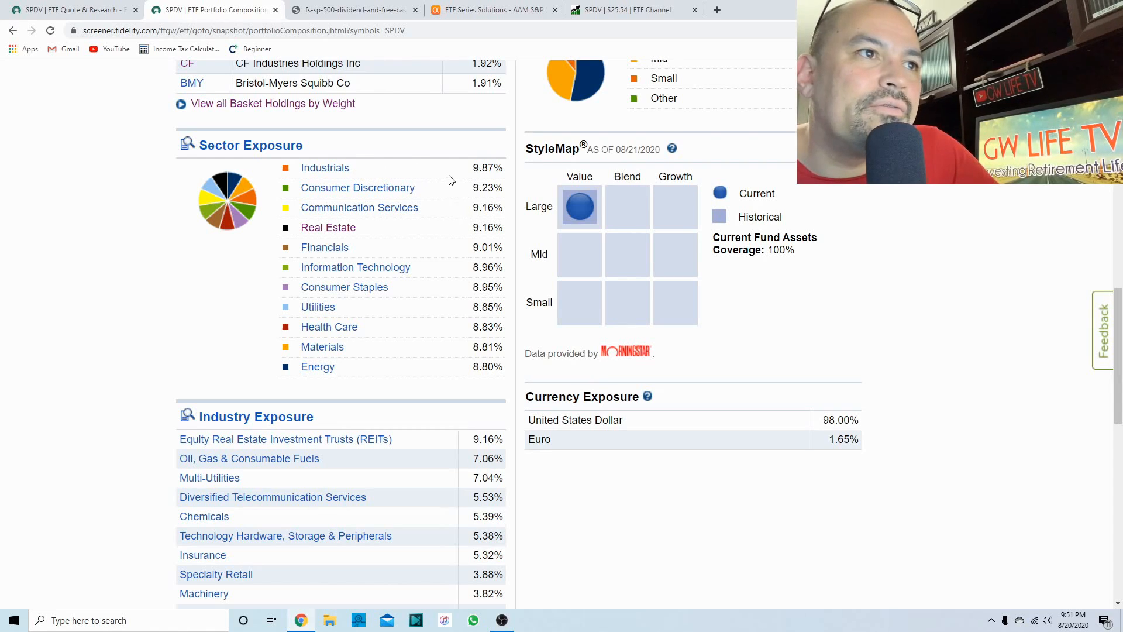
pyautogui.moveTo(460, 220)
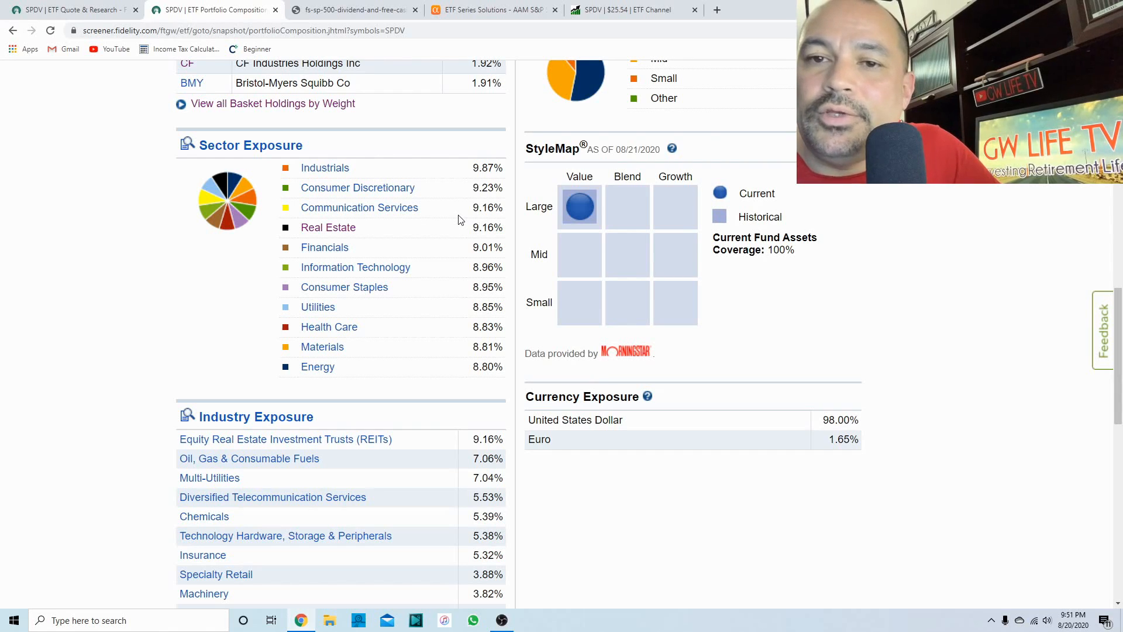
pyautogui.moveTo(451, 219)
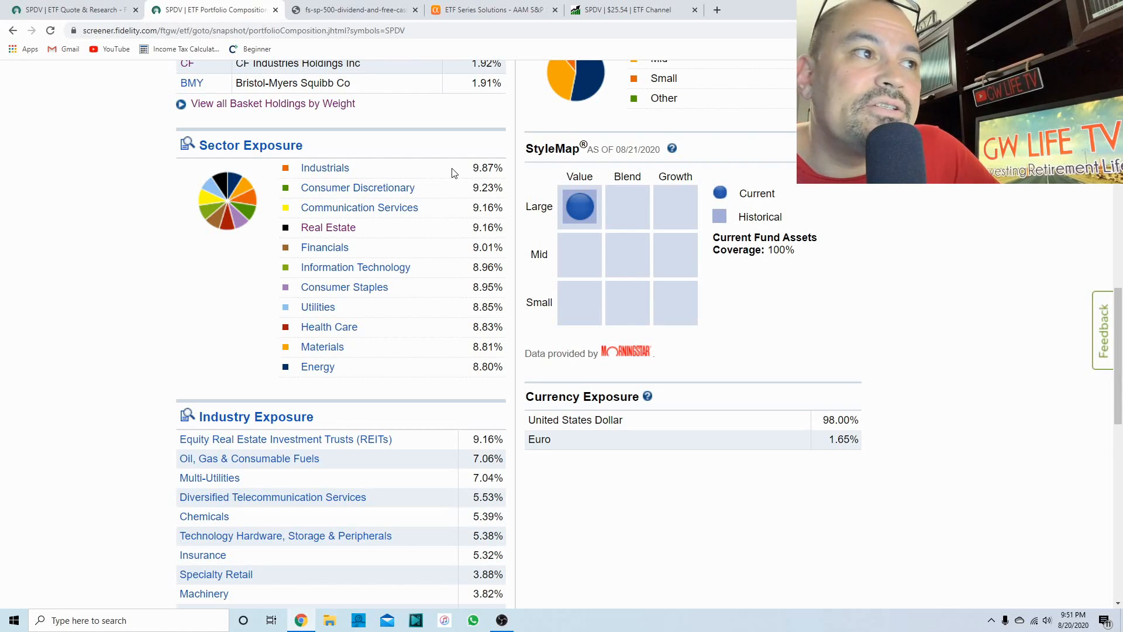
pyautogui.moveTo(527, 392)
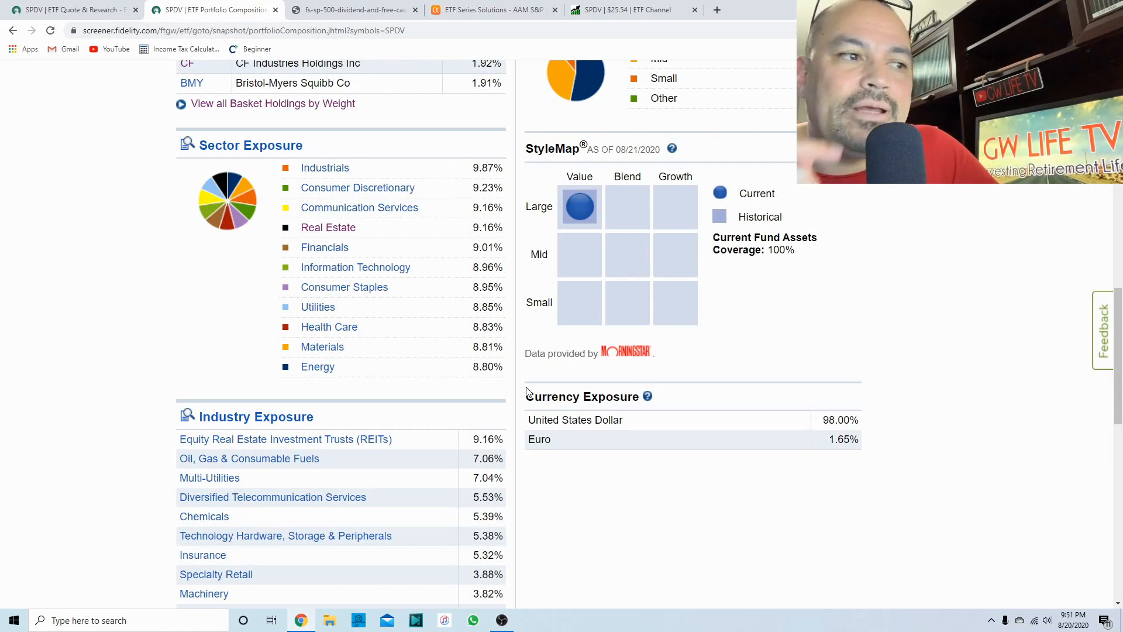
# Return to the Top 10 holdings table and request the complete basket holdings list.
pyautogui.scroll(3)
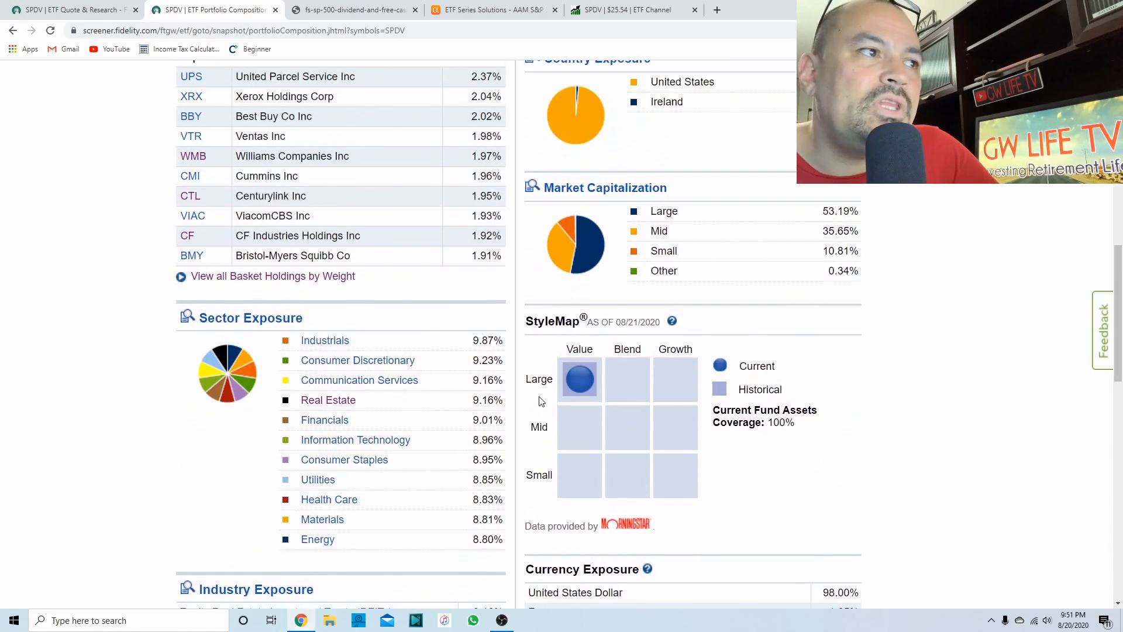
pyautogui.scroll(3)
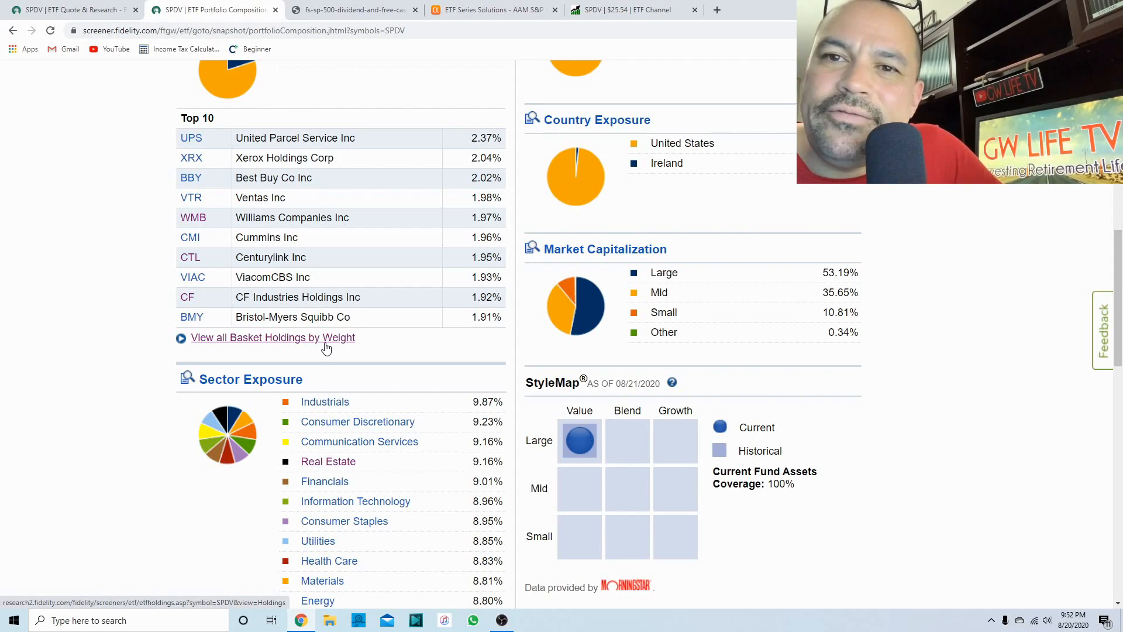
pyautogui.moveTo(318, 347)
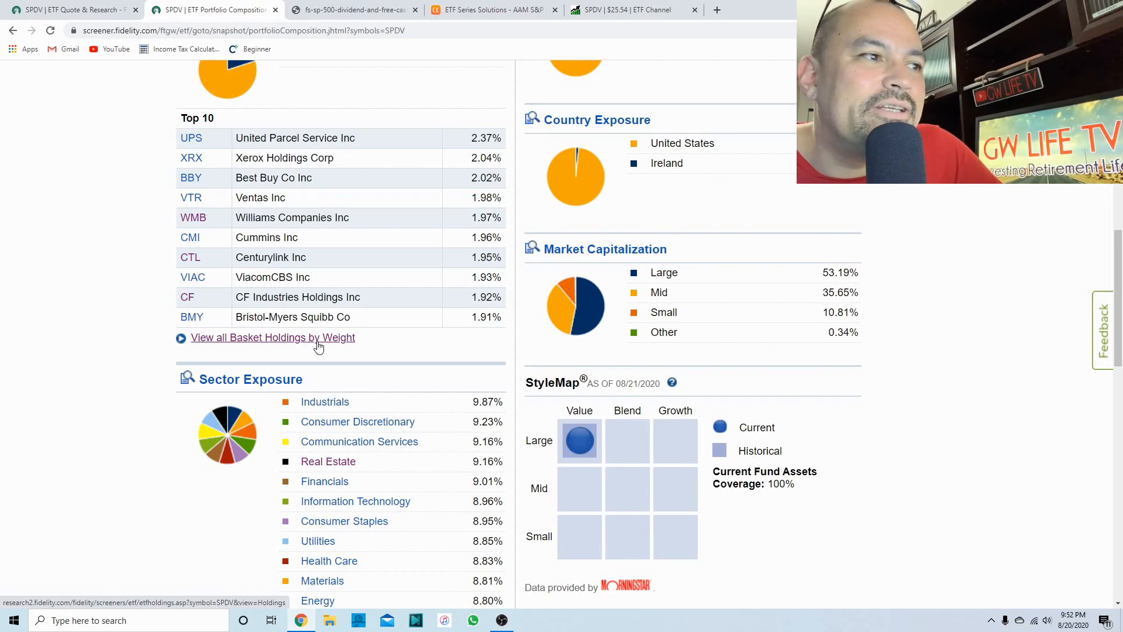
pyautogui.click(272, 337)
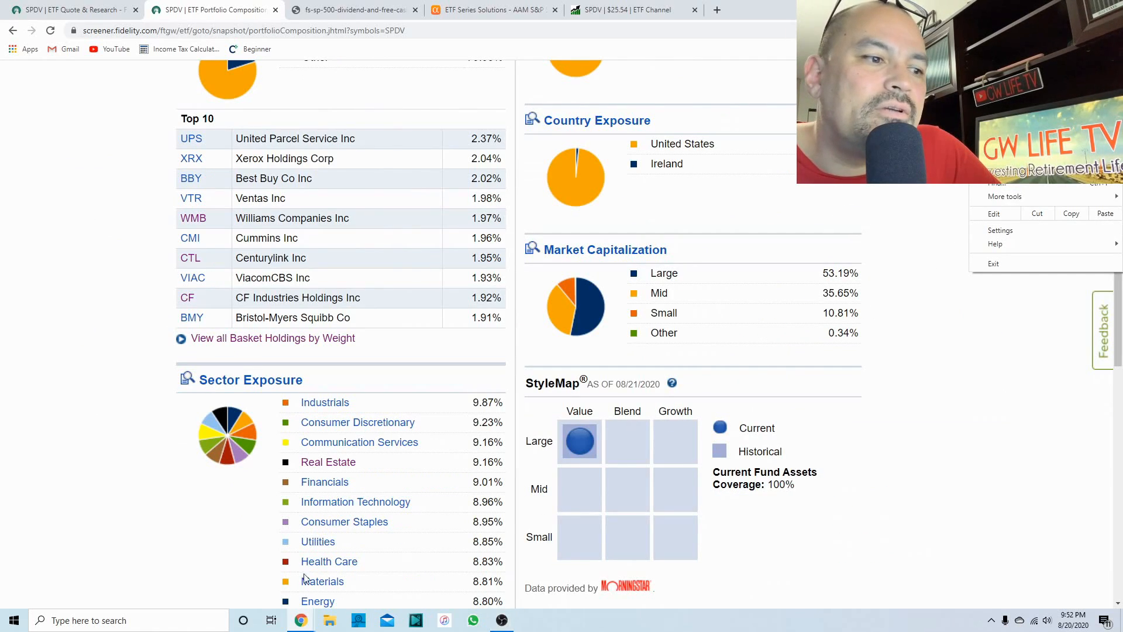
# List all 56 holdings in Sector/Industry view, sorted by sector, through page 2.
pyautogui.click(273, 337)
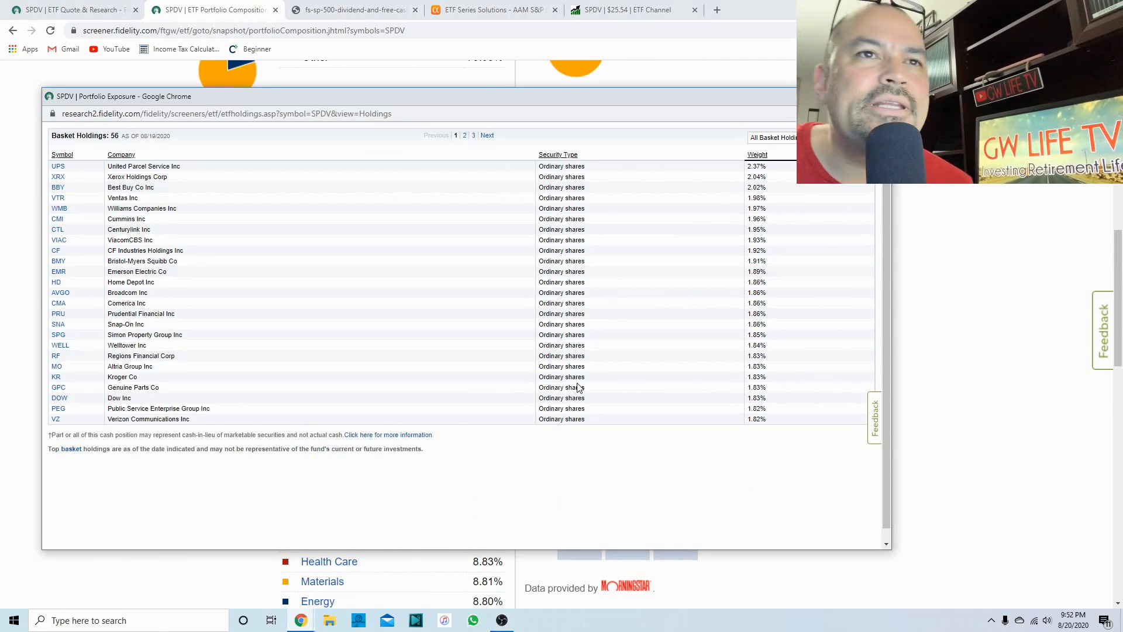
pyautogui.click(771, 138)
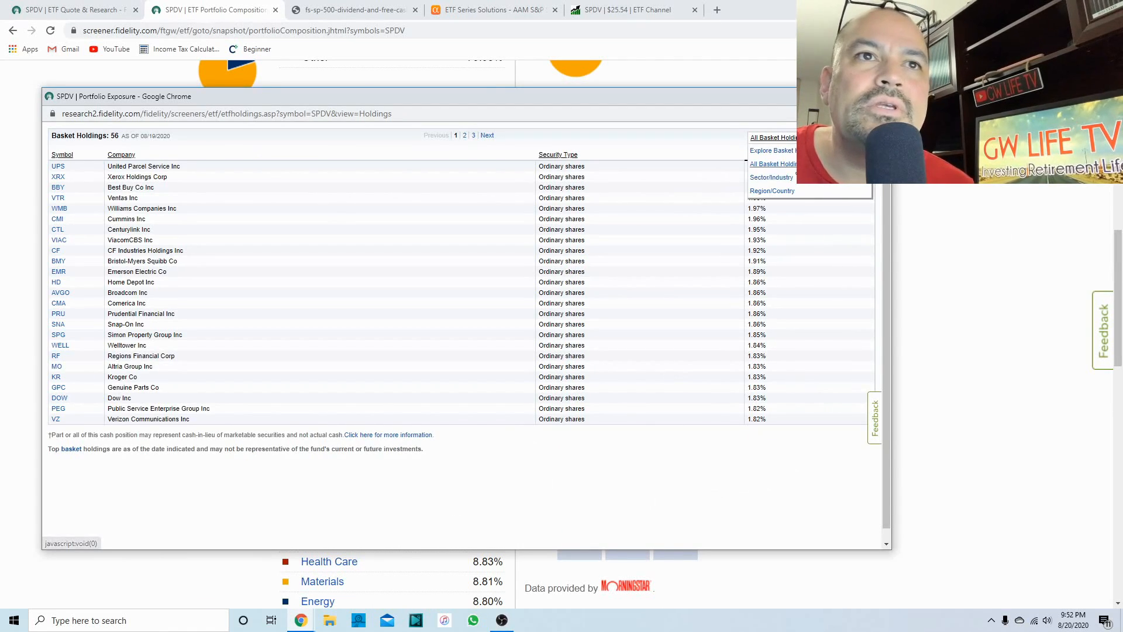
pyautogui.click(770, 177)
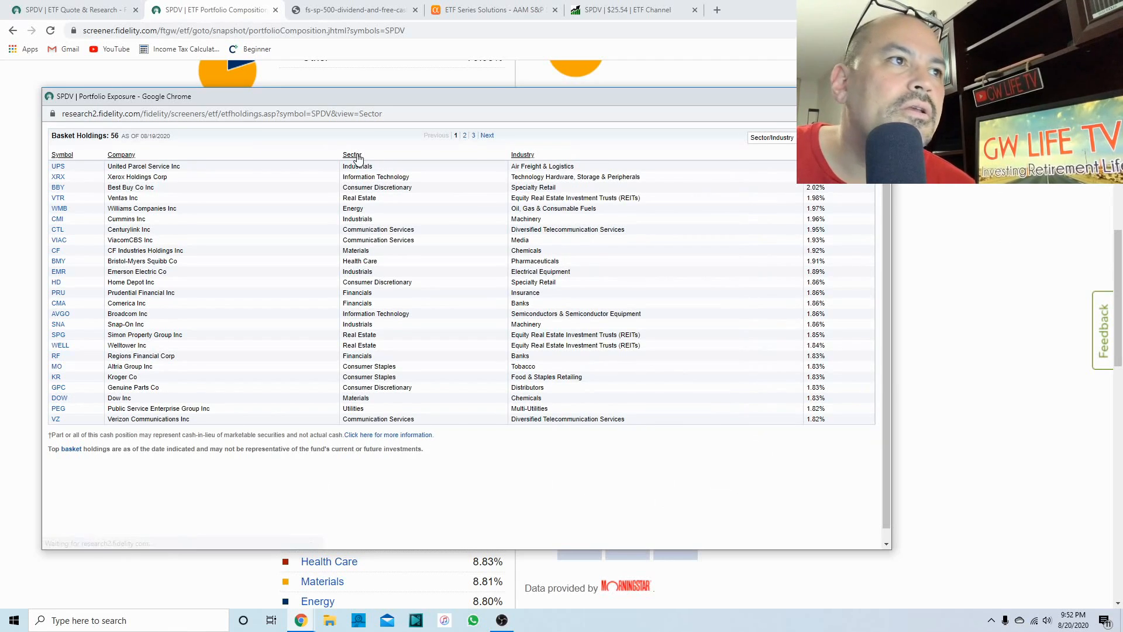
pyautogui.click(352, 154)
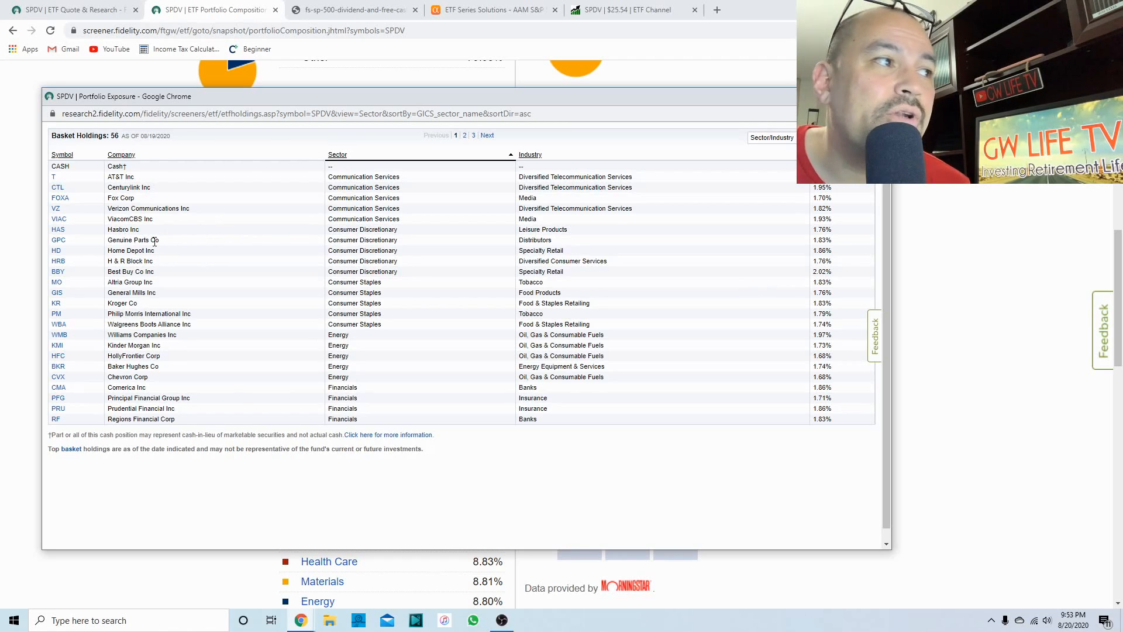
pyautogui.moveTo(178, 253)
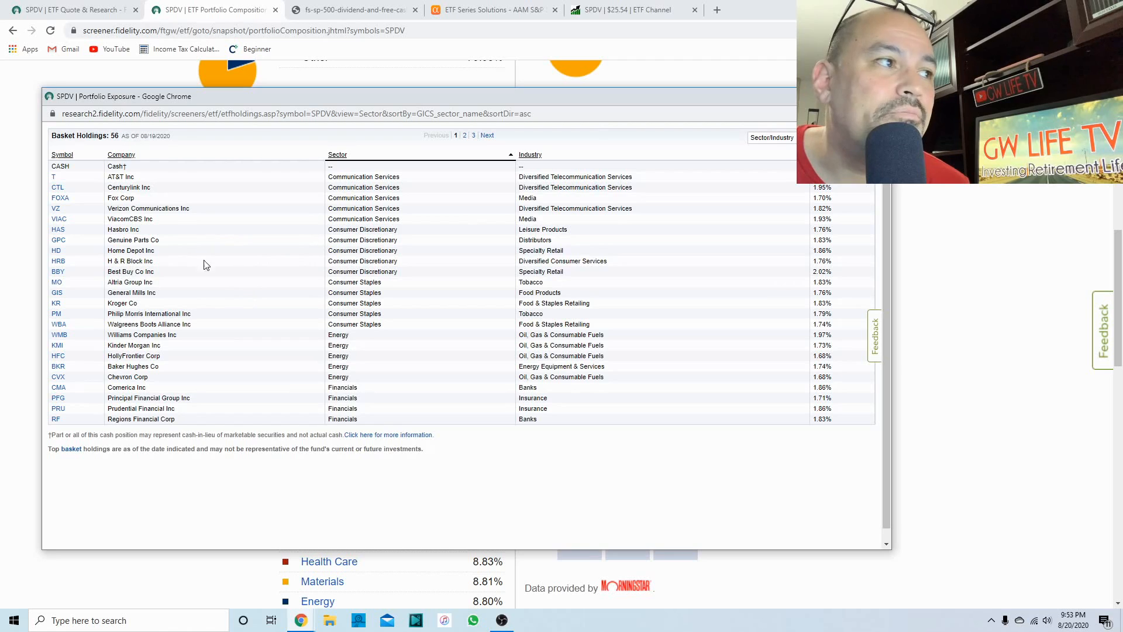
pyautogui.moveTo(384, 289)
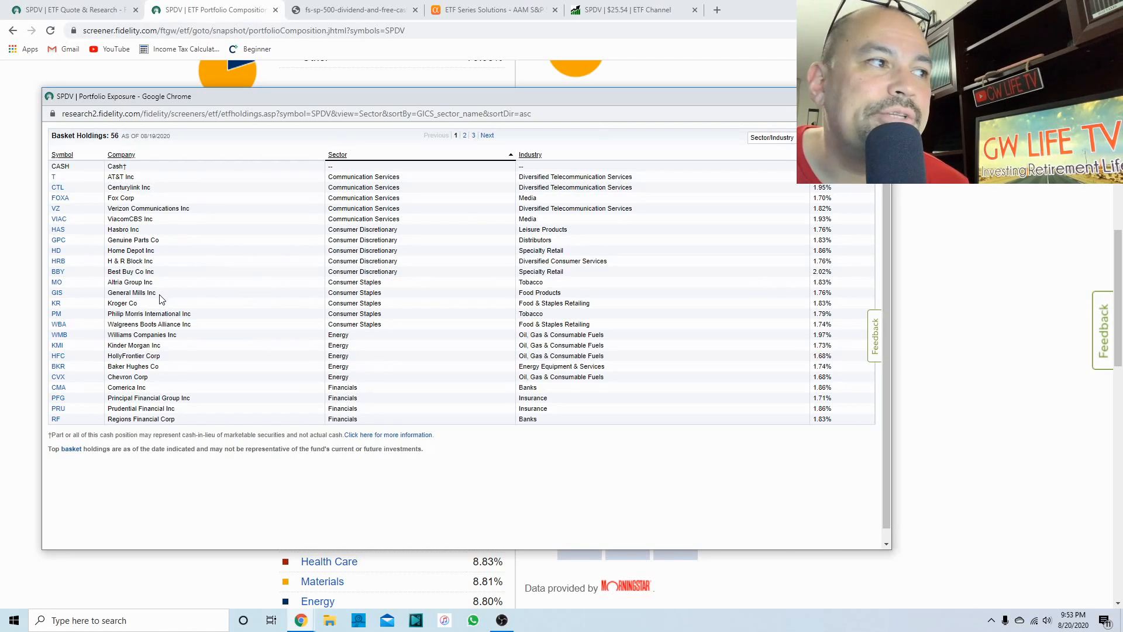
pyautogui.moveTo(224, 318)
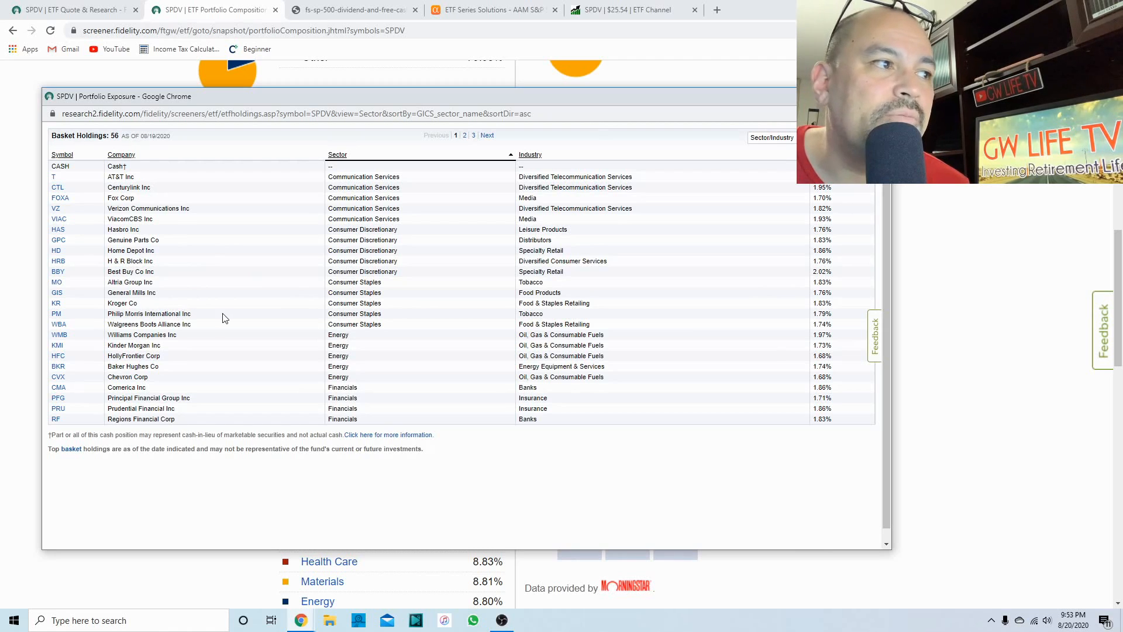
pyautogui.moveTo(266, 322)
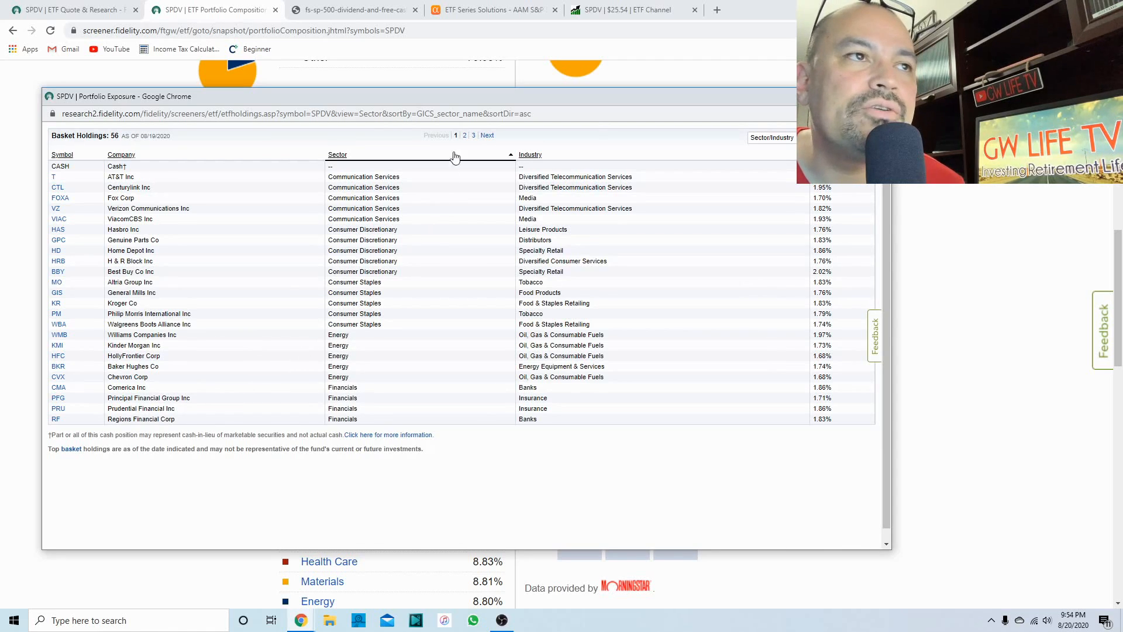
pyautogui.click(464, 134)
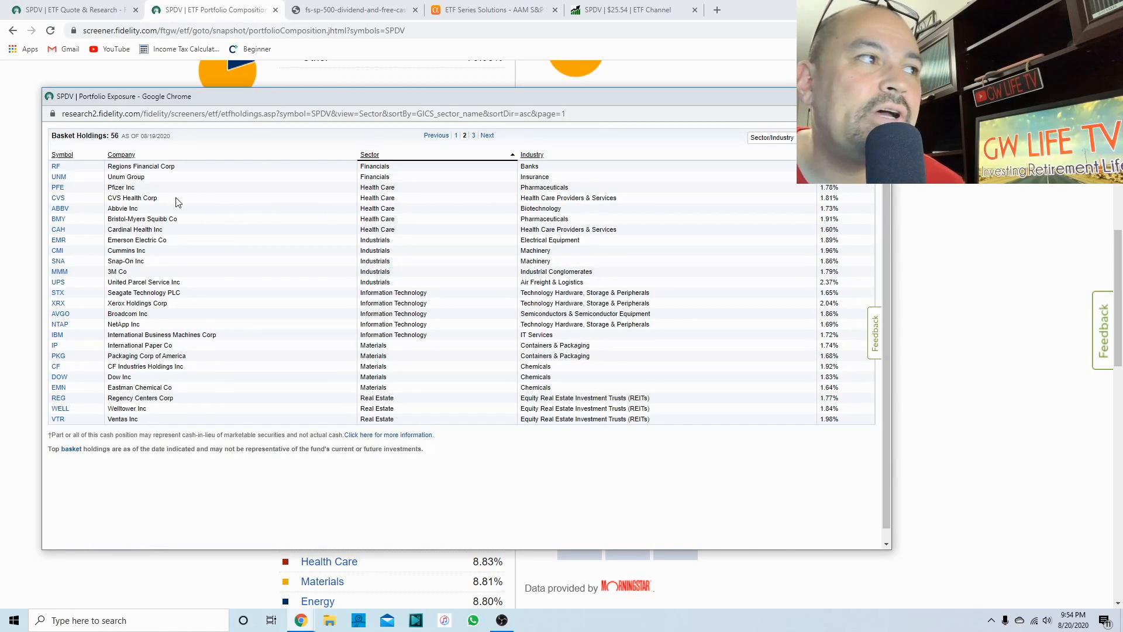
pyautogui.moveTo(196, 228)
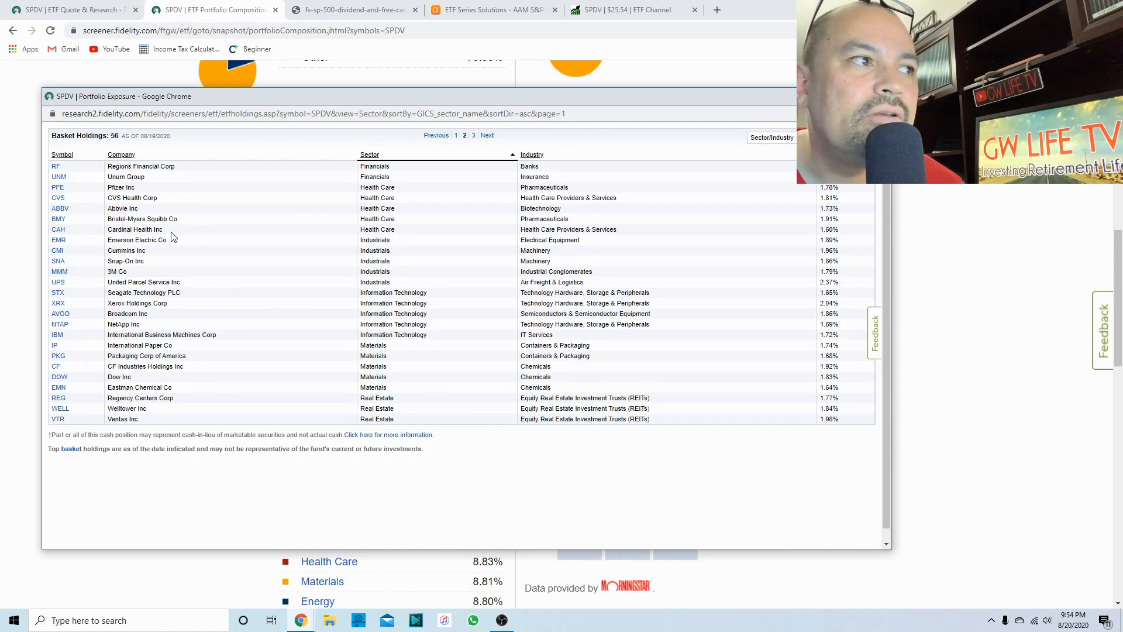
pyautogui.moveTo(367, 249)
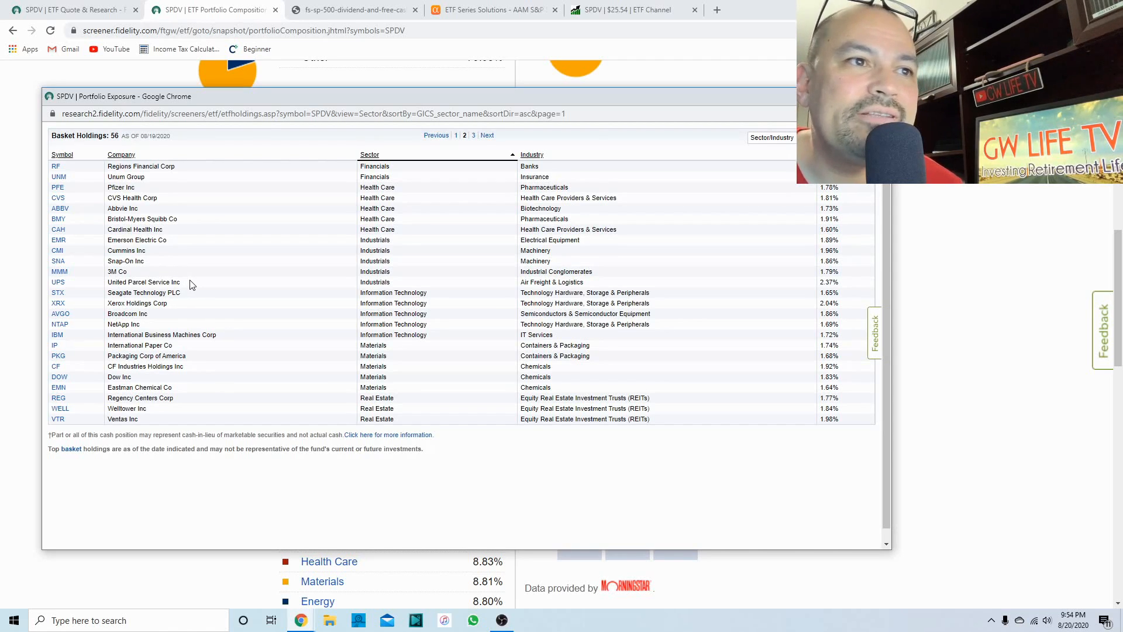
pyautogui.moveTo(233, 294)
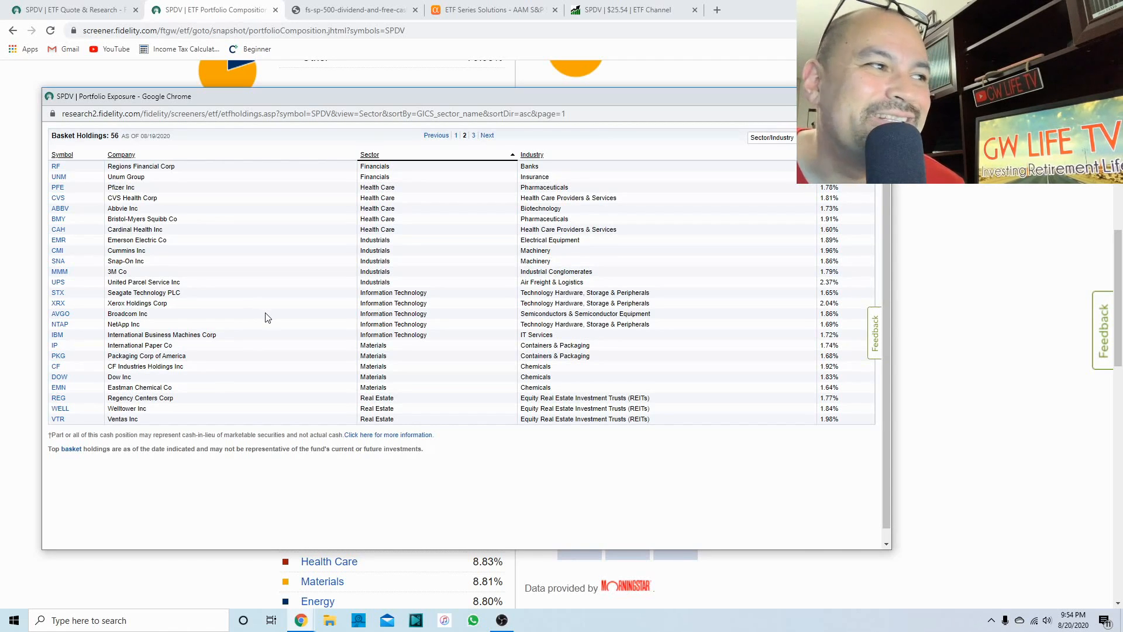
pyautogui.moveTo(276, 314)
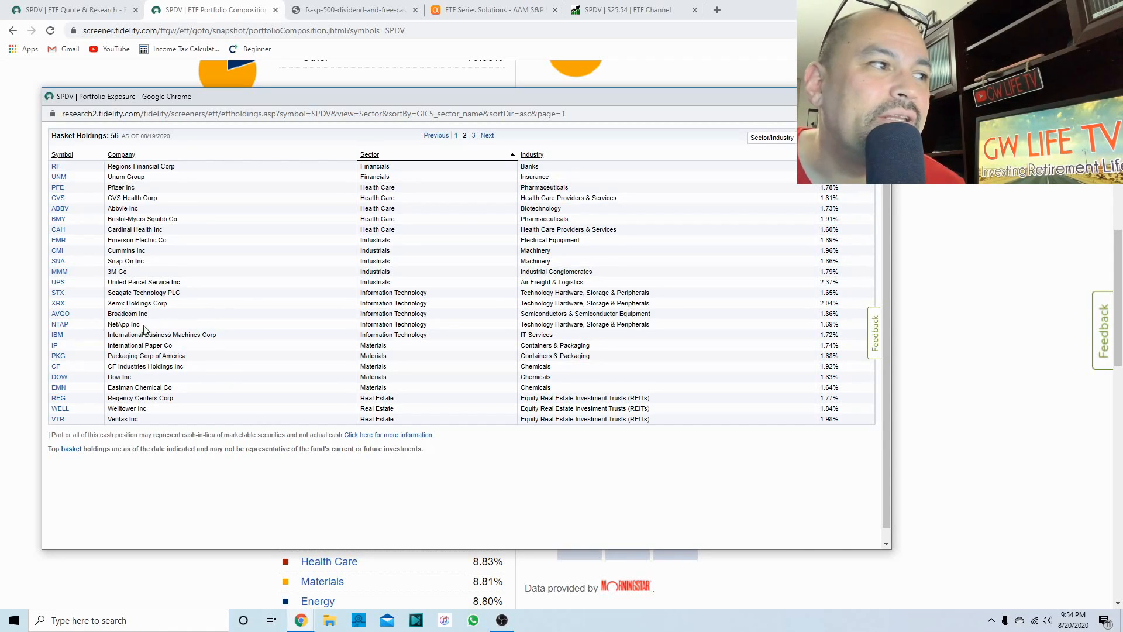
pyautogui.moveTo(162, 343)
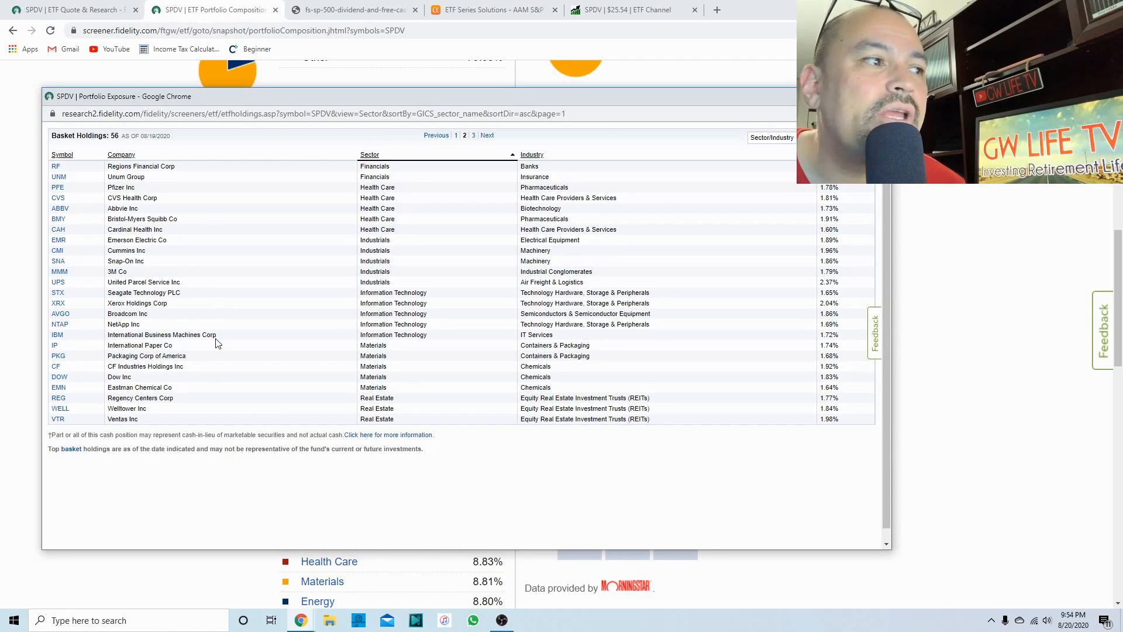
pyautogui.moveTo(232, 343)
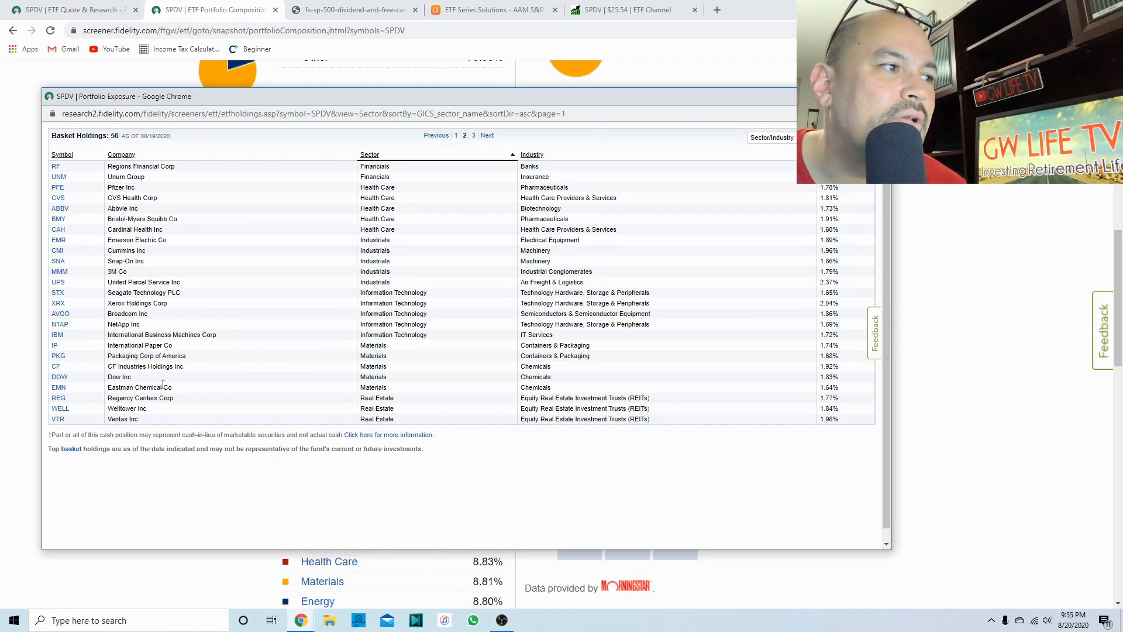
pyautogui.moveTo(254, 397)
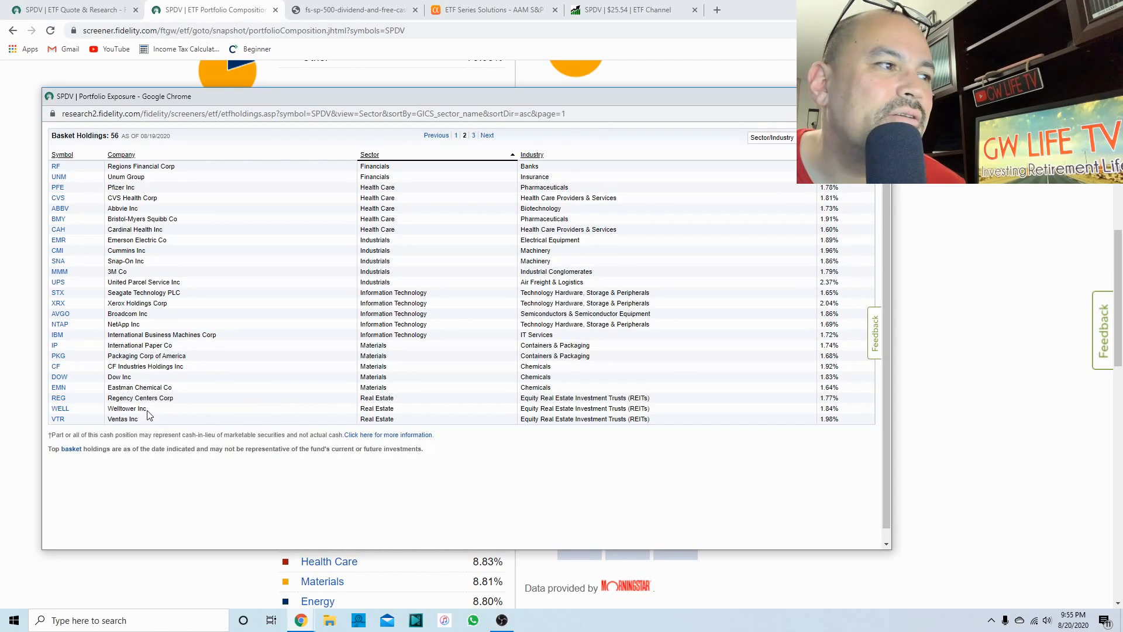
pyautogui.moveTo(139, 429)
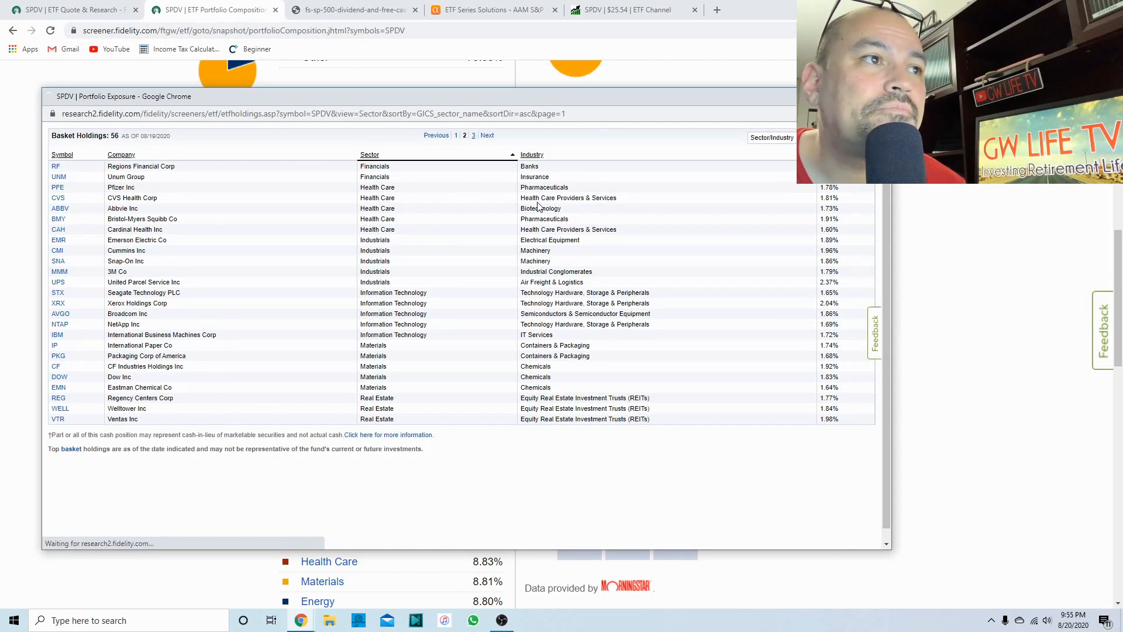
# Show page 3 of the holdings with the Utilities names completing all 56.
pyautogui.click(486, 134)
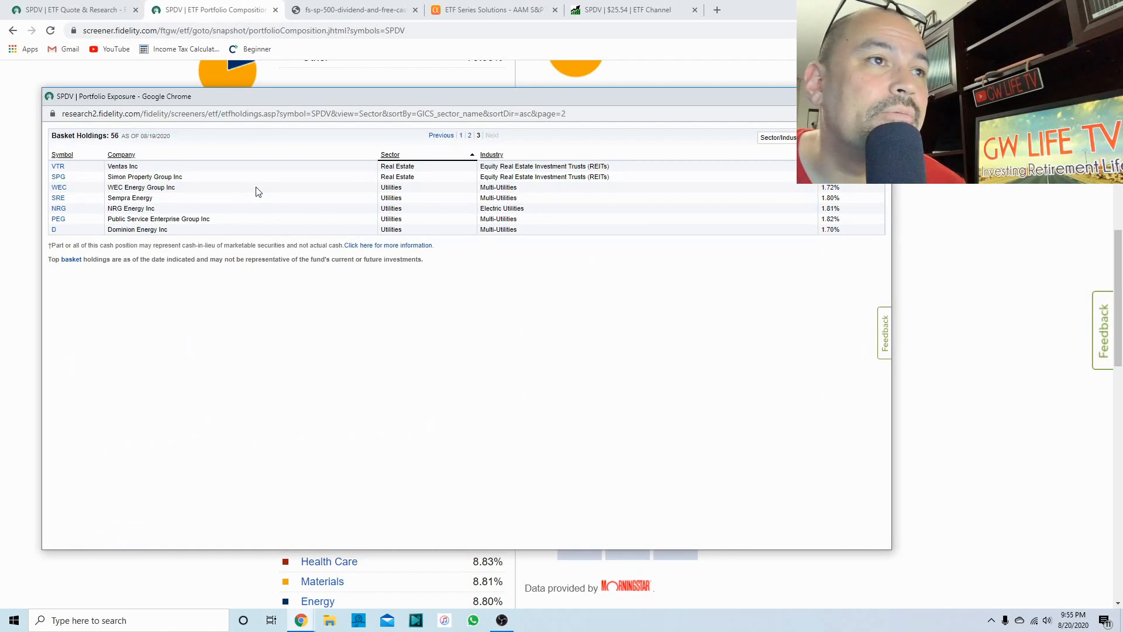
pyautogui.moveTo(223, 202)
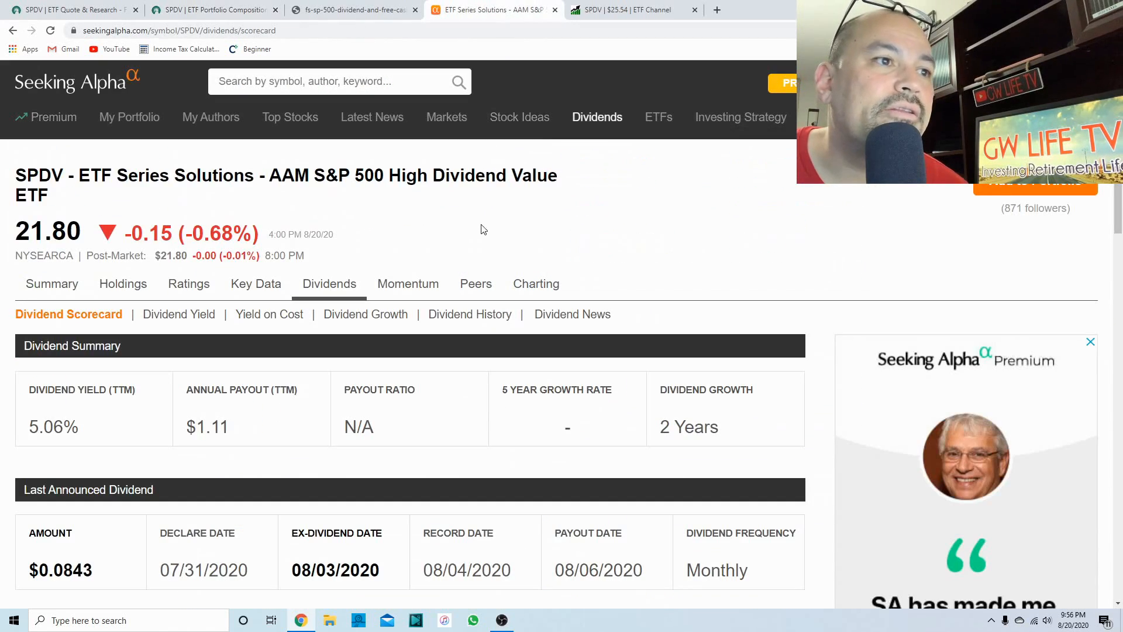
# Highlight the Monthly dividend frequency and bring up SPDV's Dividend Growth figures.
pyautogui.scroll(-3)
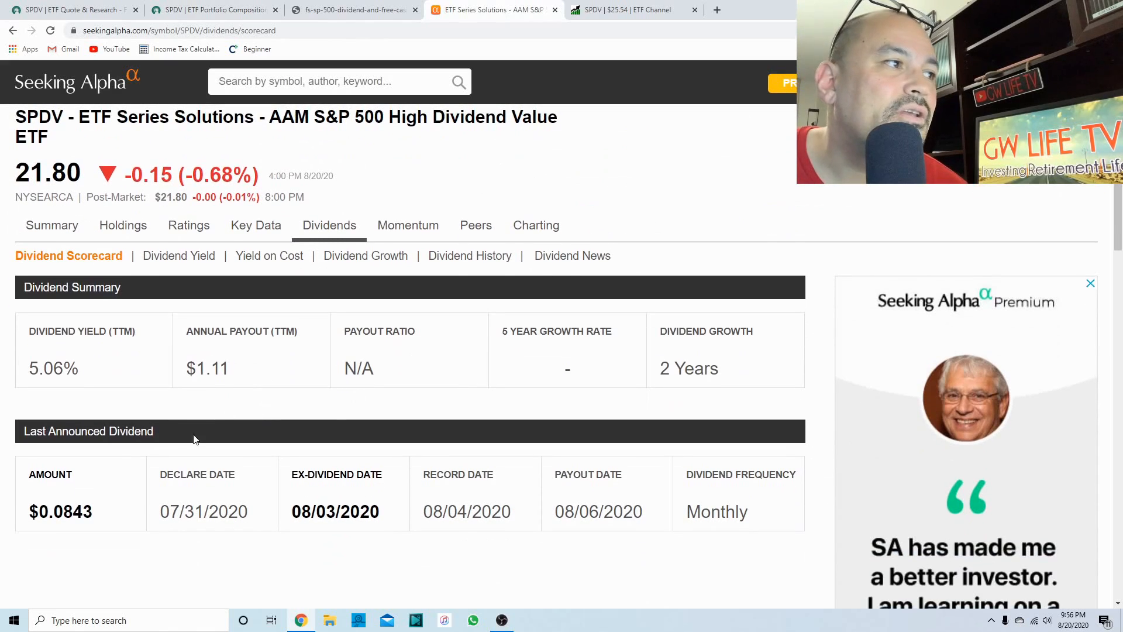
pyautogui.moveTo(234, 435)
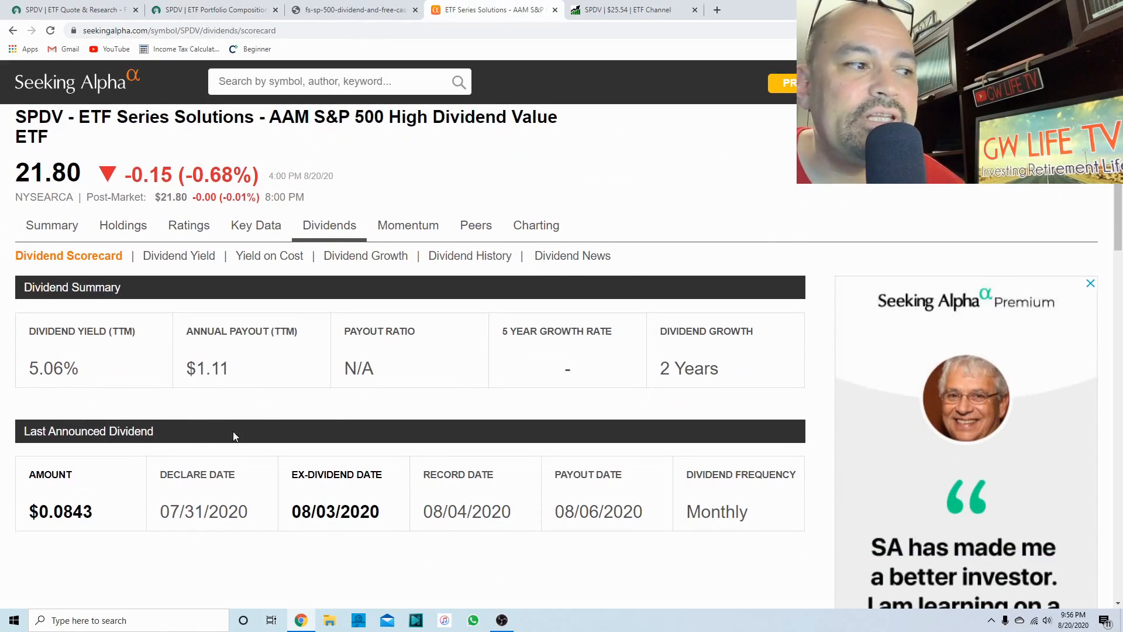
pyautogui.doubleClick(716, 511)
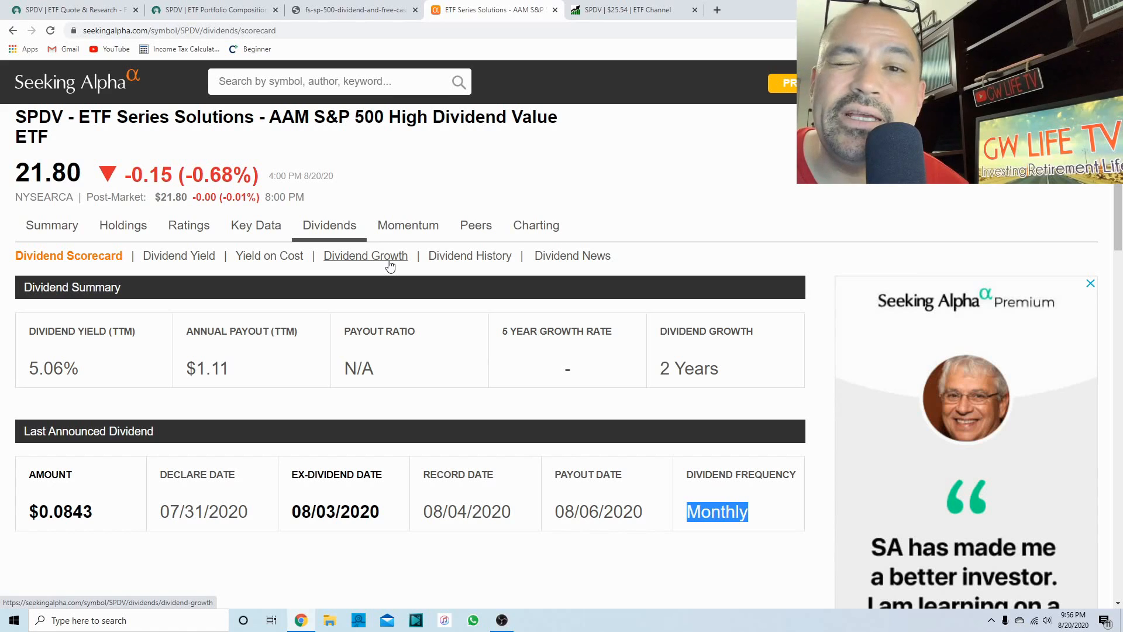
pyautogui.click(365, 255)
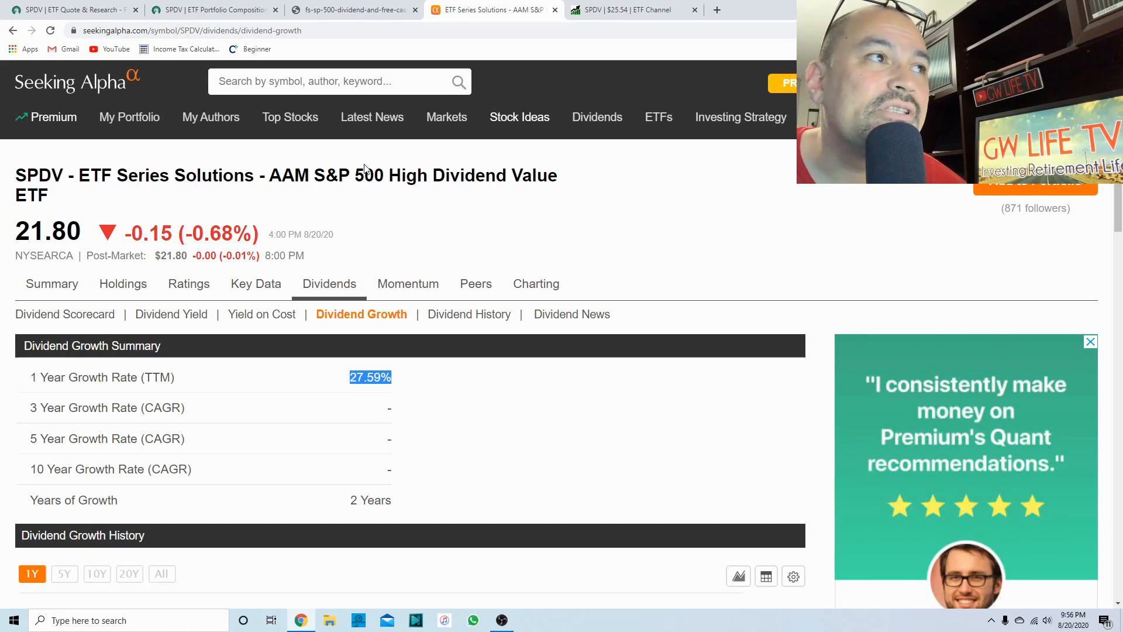
# Go back to Fidelity's SPDV portfolio composition page with its prospectus objective.
pyautogui.click(212, 10)
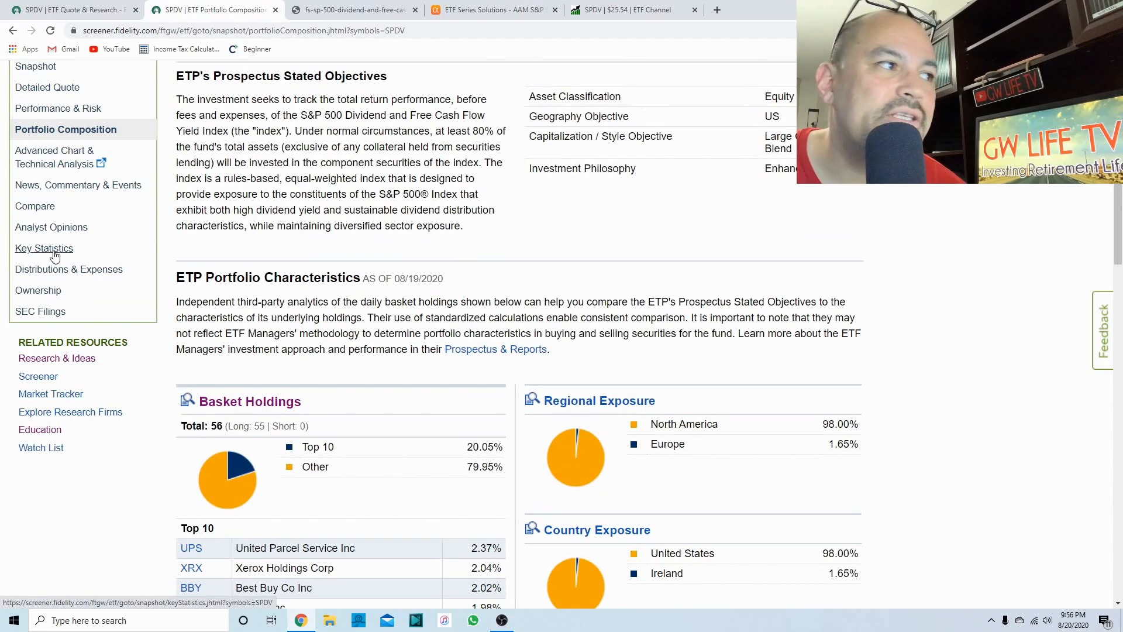
# Show SPDV's Key Statistics portfolio fundamentals and highlight the 42.00% turnover ratio.
pyautogui.click(43, 247)
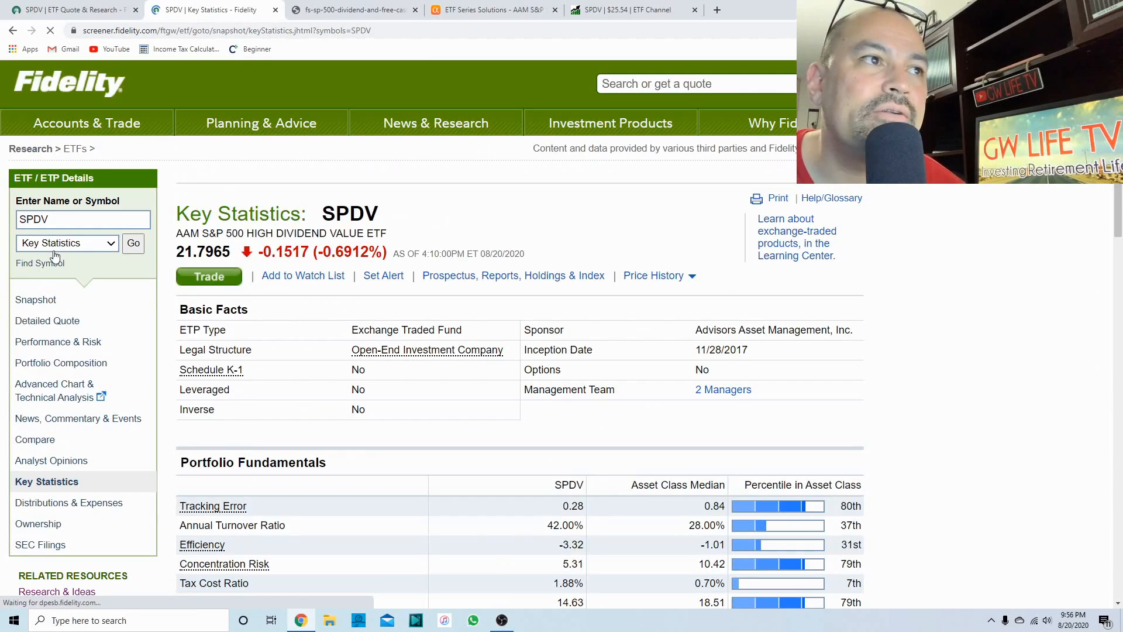
pyautogui.scroll(-3)
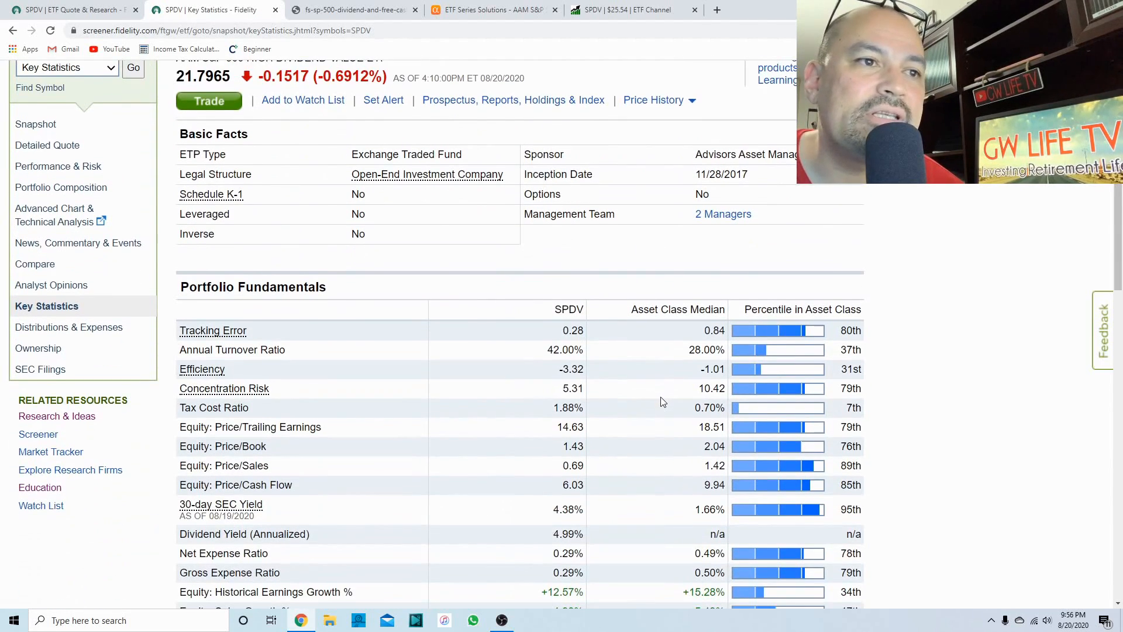
pyautogui.scroll(-3)
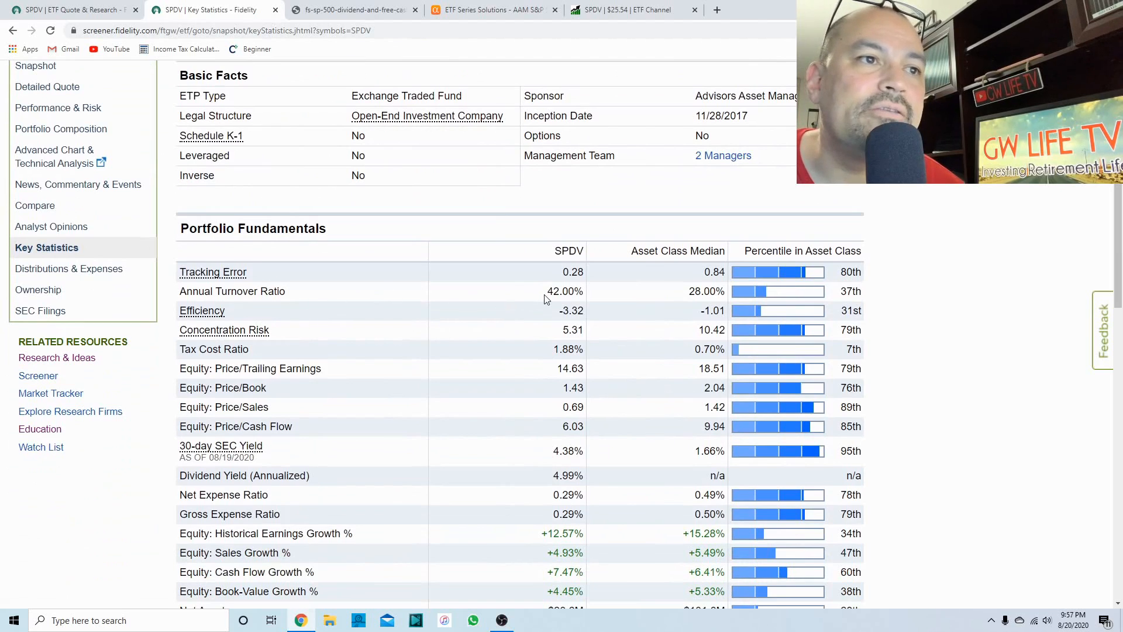
pyautogui.doubleClick(564, 291)
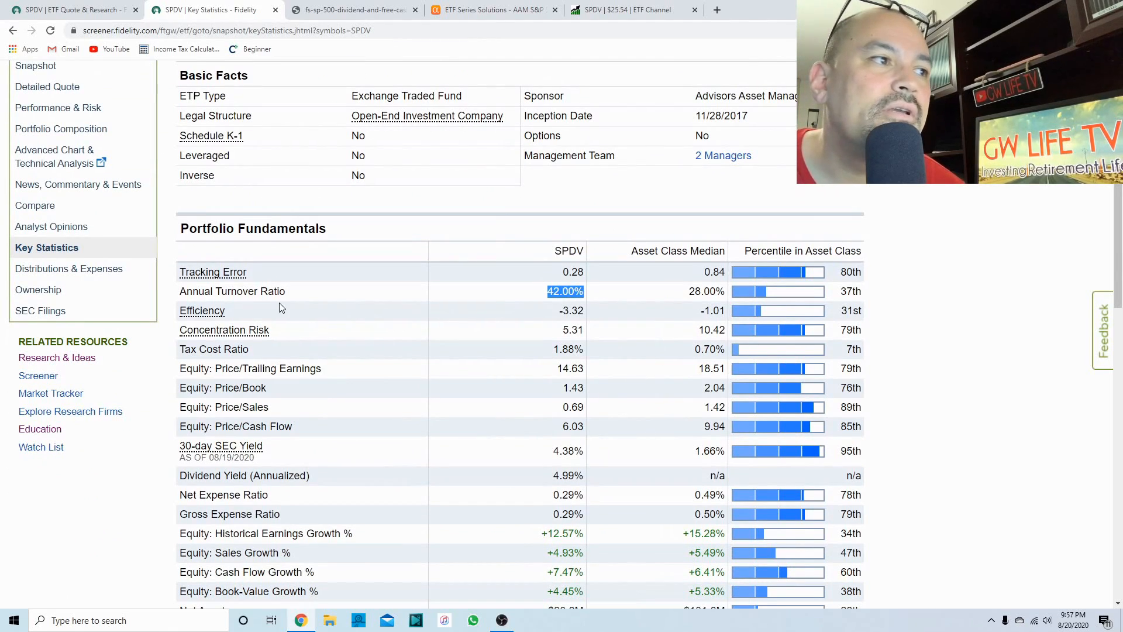
pyautogui.moveTo(314, 309)
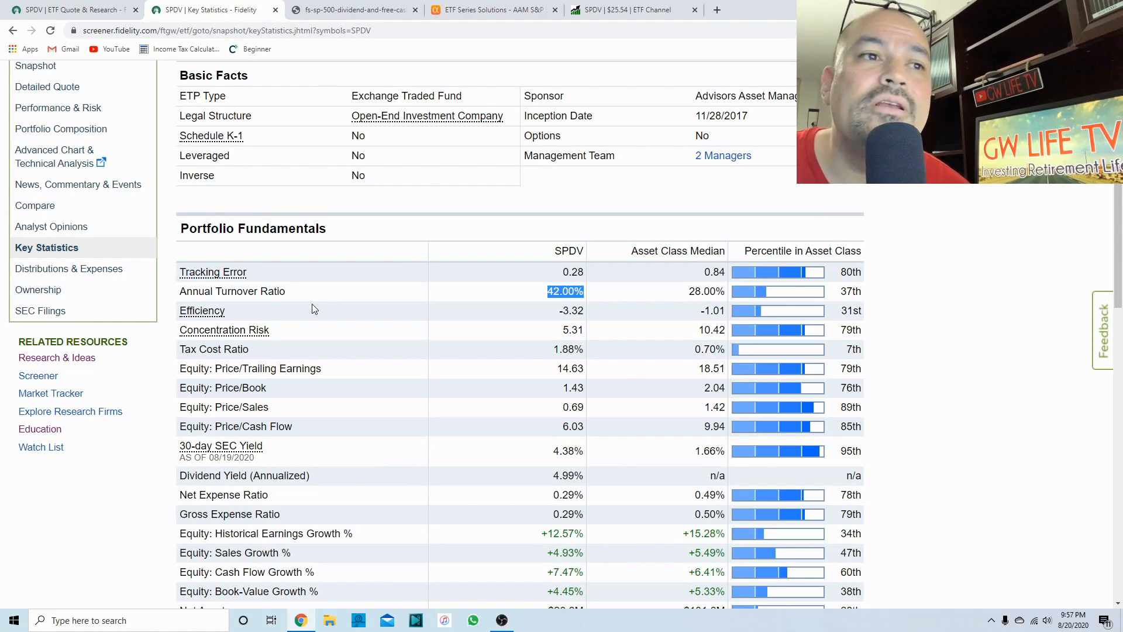
pyautogui.moveTo(626, 318)
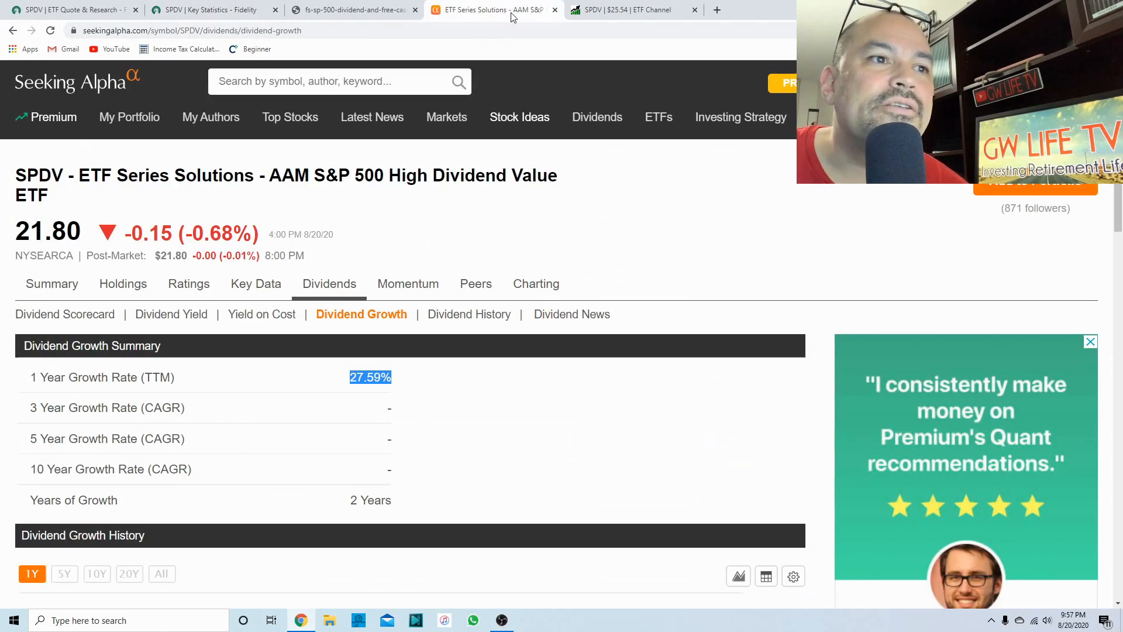
# Chart $10K invested in SPDV versus SPHD from March 23, 2020 on ETF Channel.
pyautogui.click(630, 9)
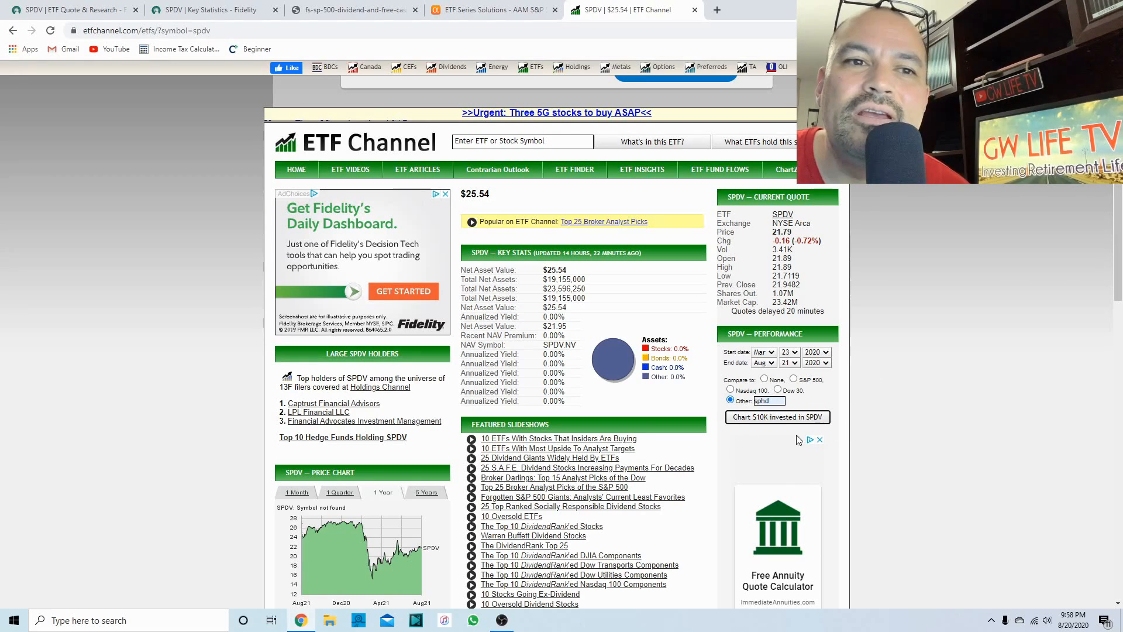
pyautogui.click(776, 417)
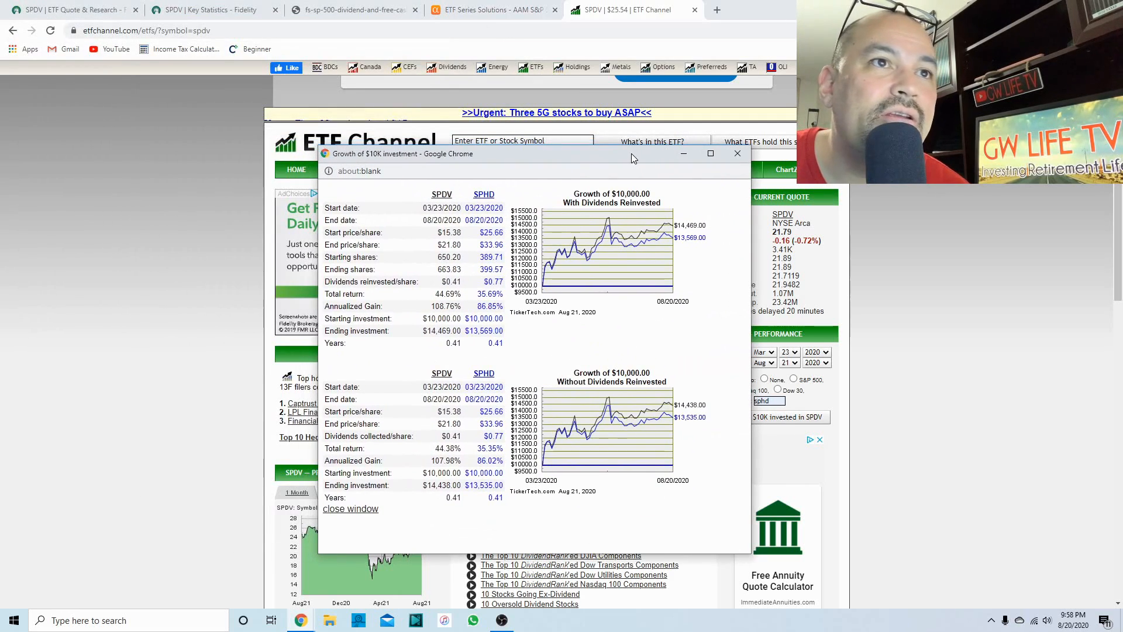
pyautogui.moveTo(947, 290)
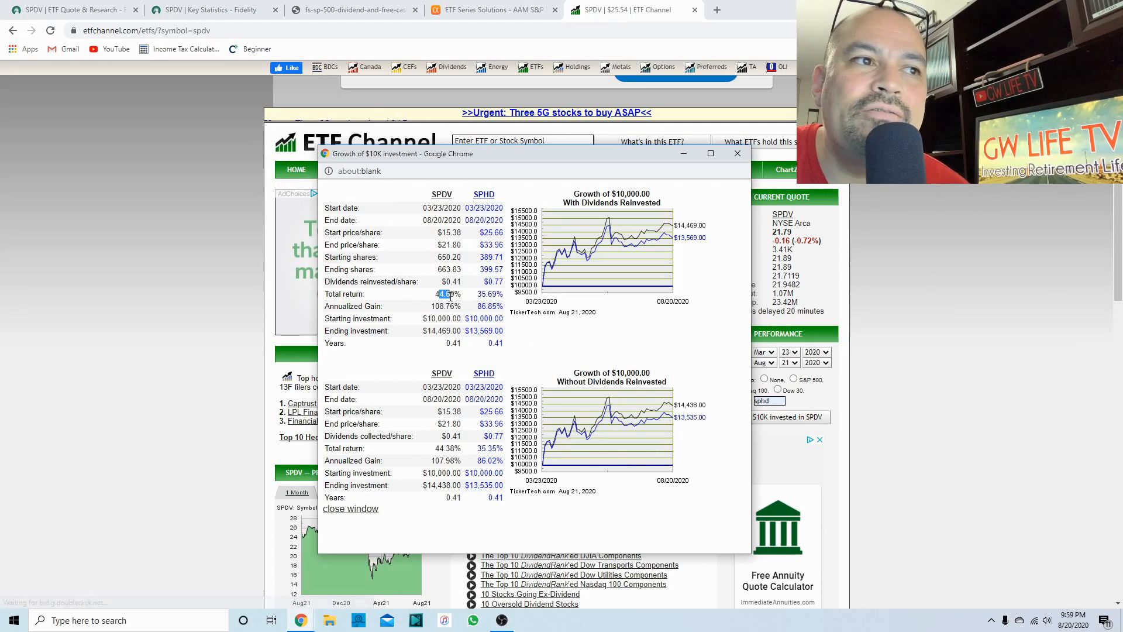
# Highlight SPHD's 35.69% total return and 86.85% annualized gain in the comparison popup.
pyautogui.doubleClick(448, 293)
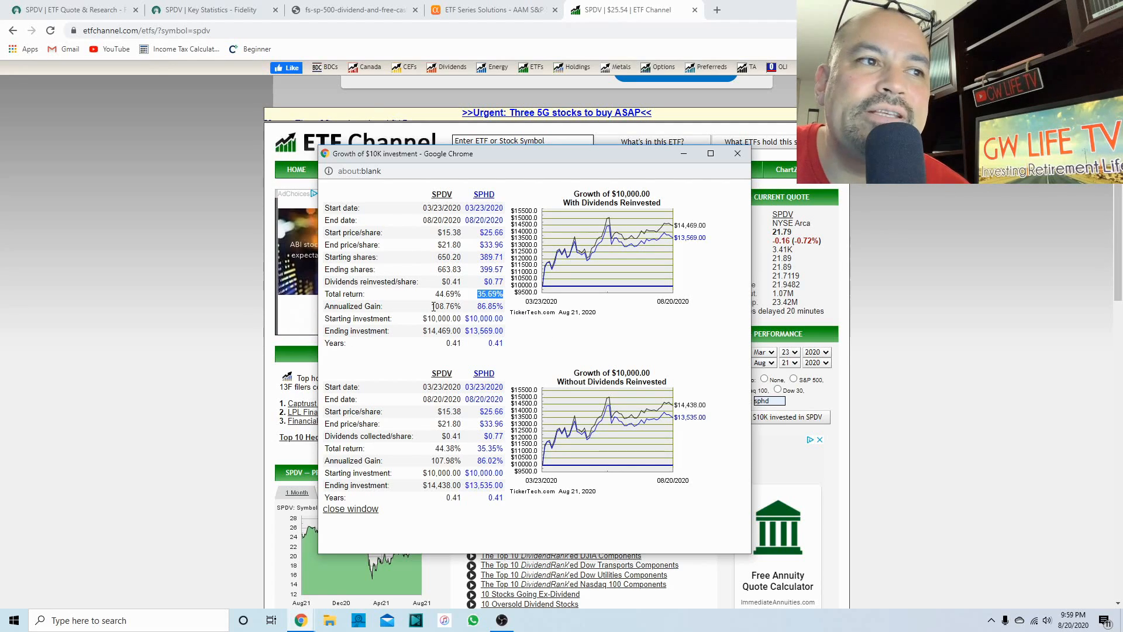
pyautogui.doubleClick(444, 305)
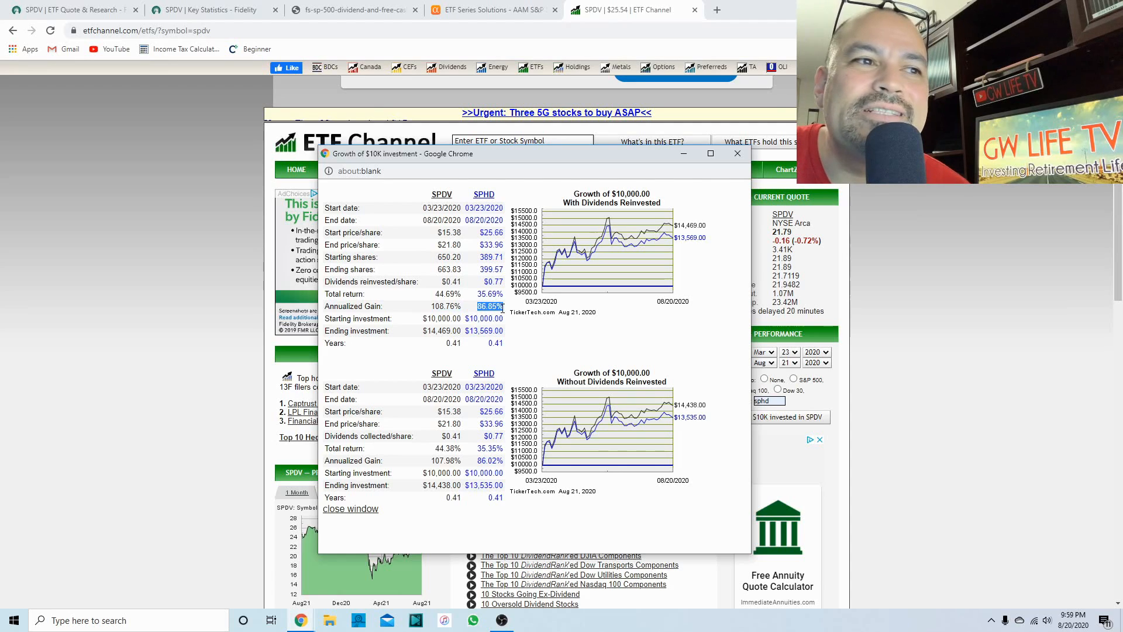
pyautogui.moveTo(573, 366)
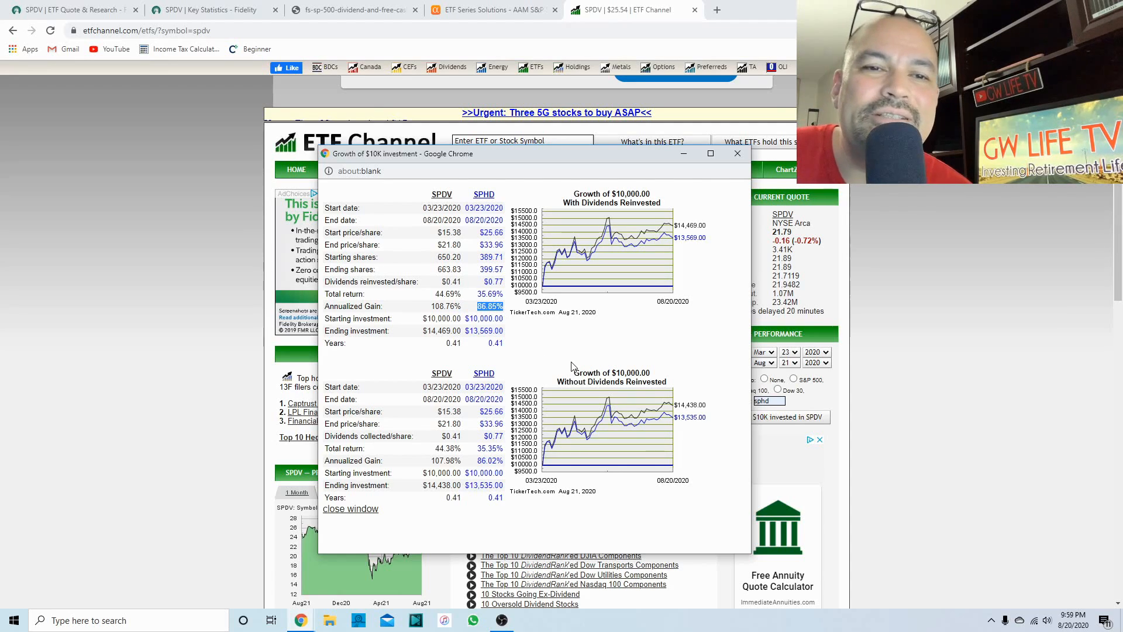